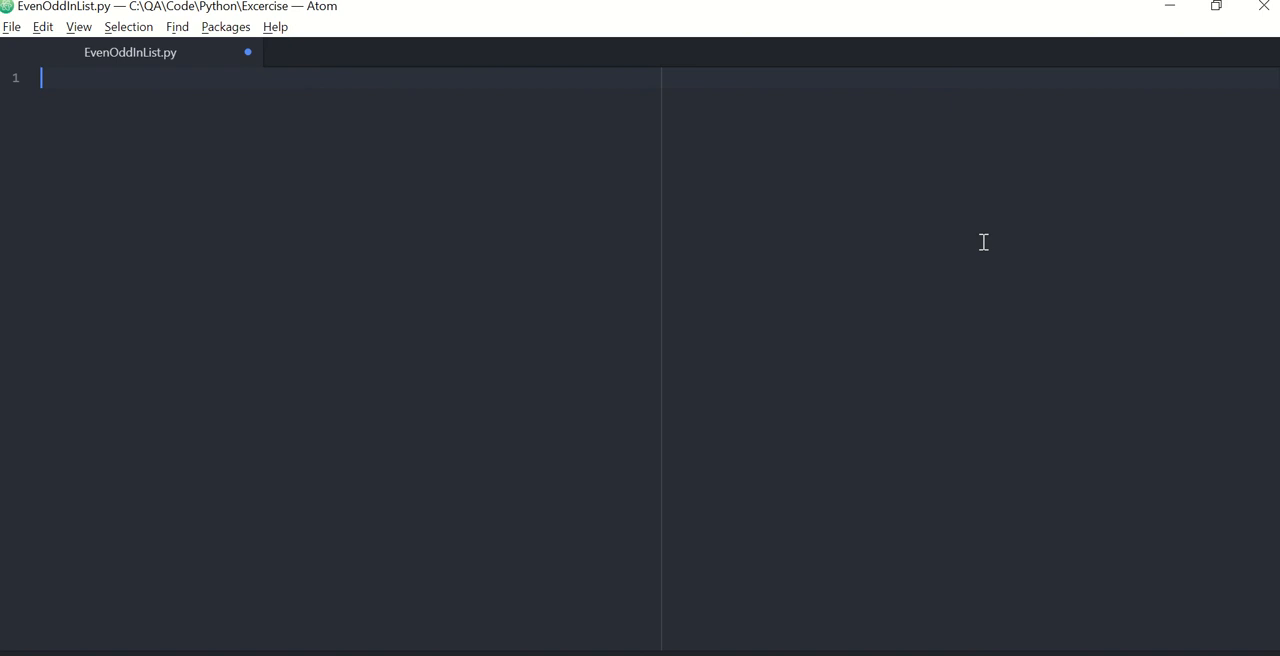
# Set number=4 and add an if number%2==0 branch printing the number ' is even'
pyautogui.write('number')
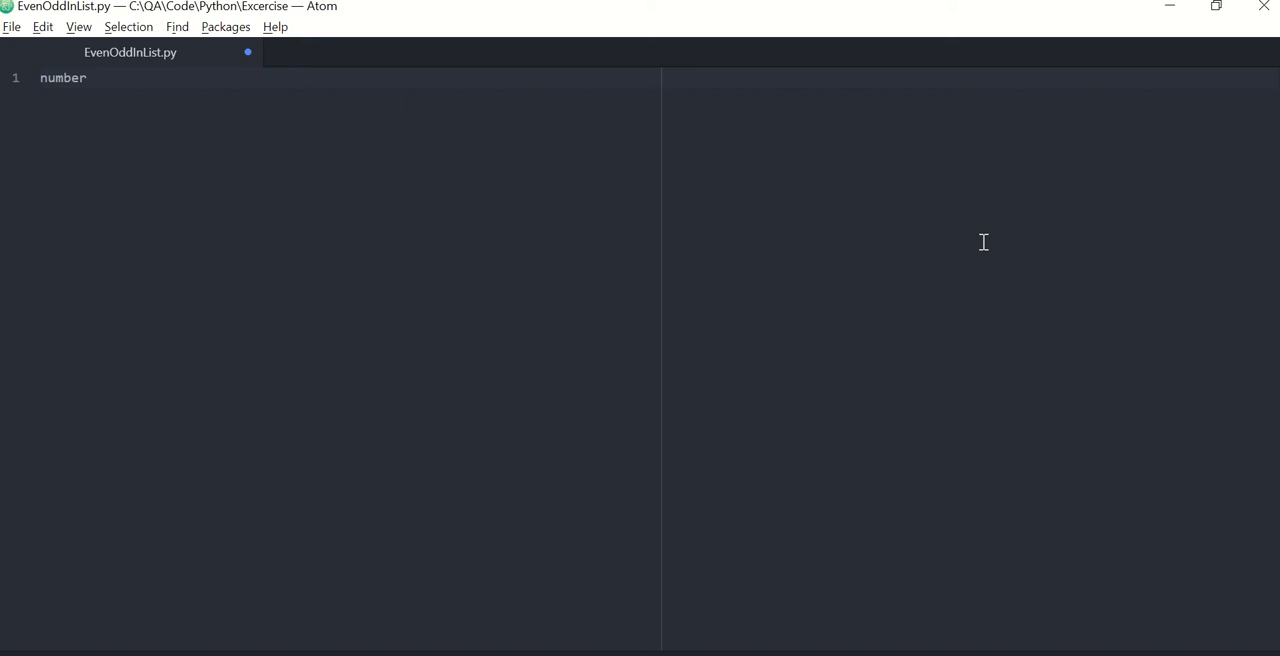
pyautogui.write('=4')
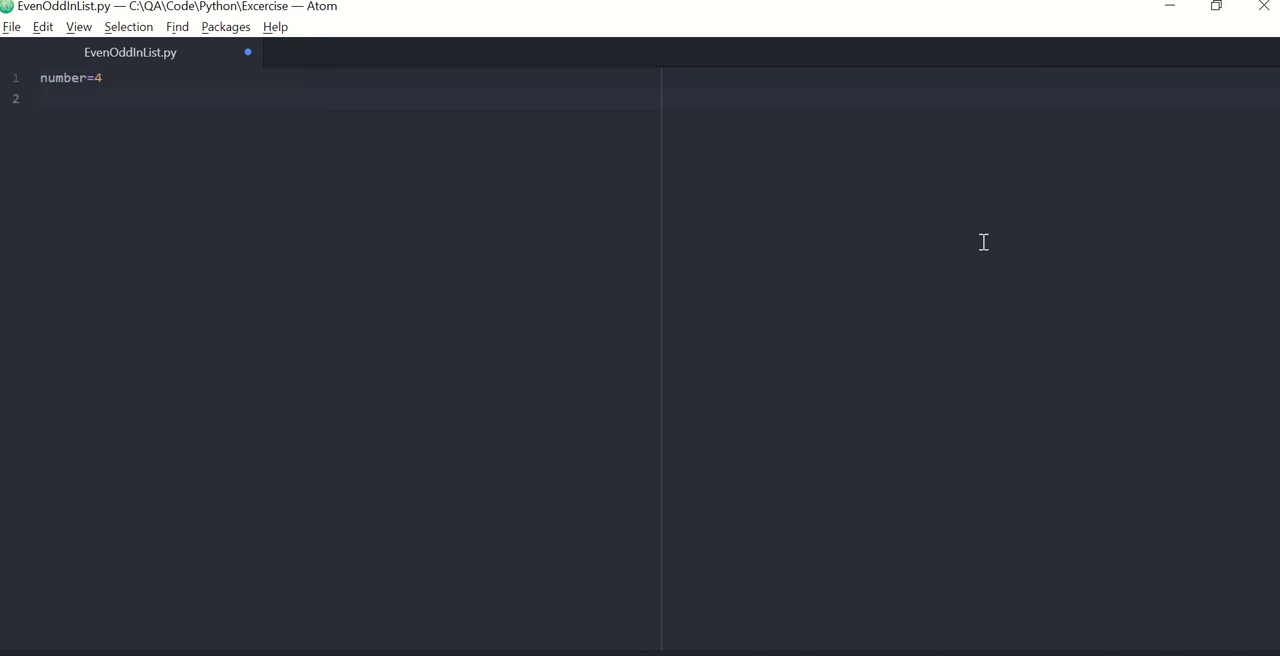
pyautogui.write('if')
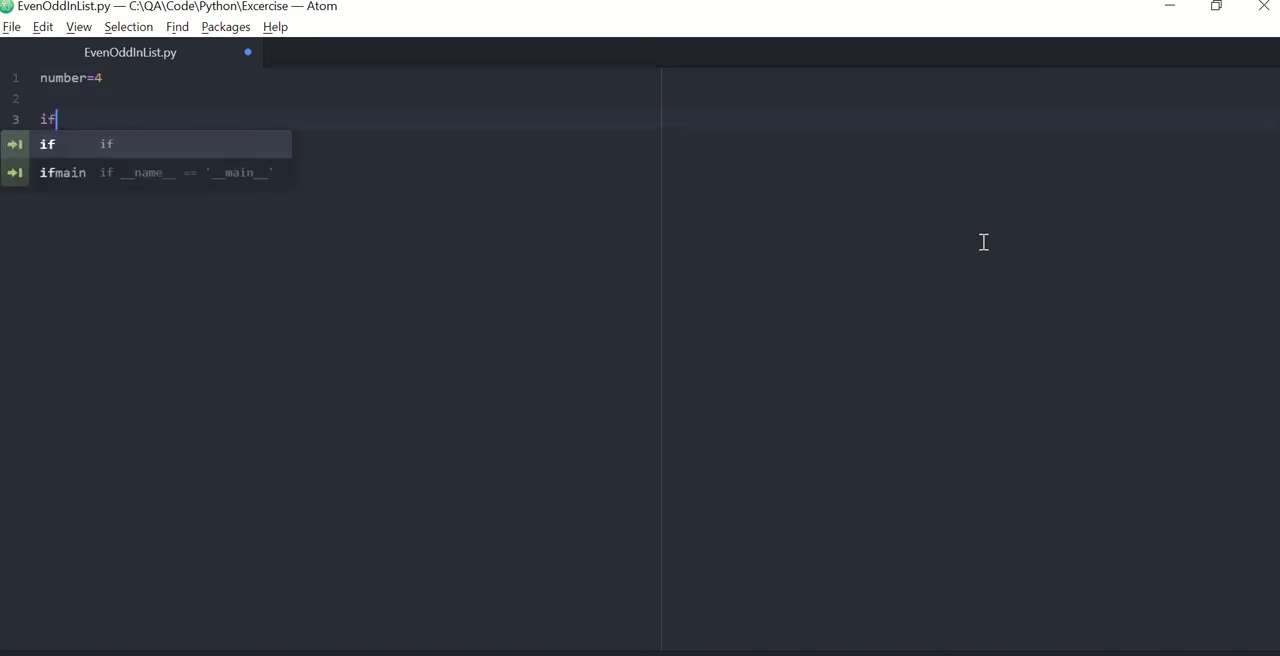
pyautogui.write('()')
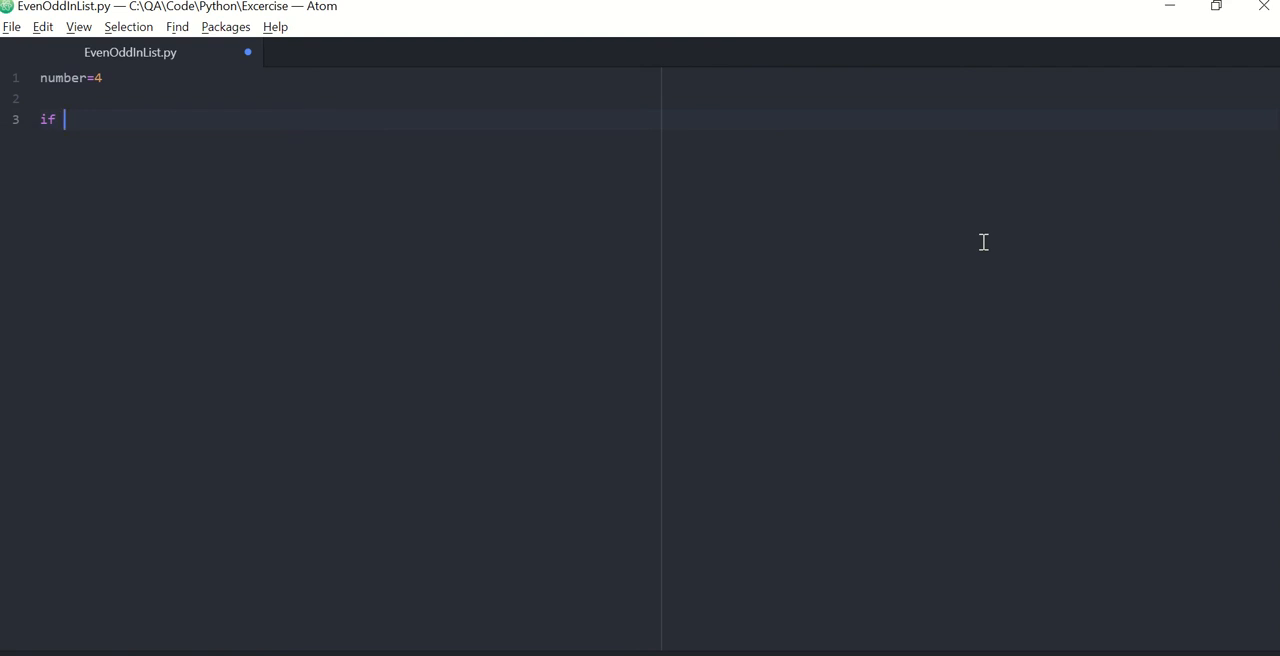
pyautogui.write('number')
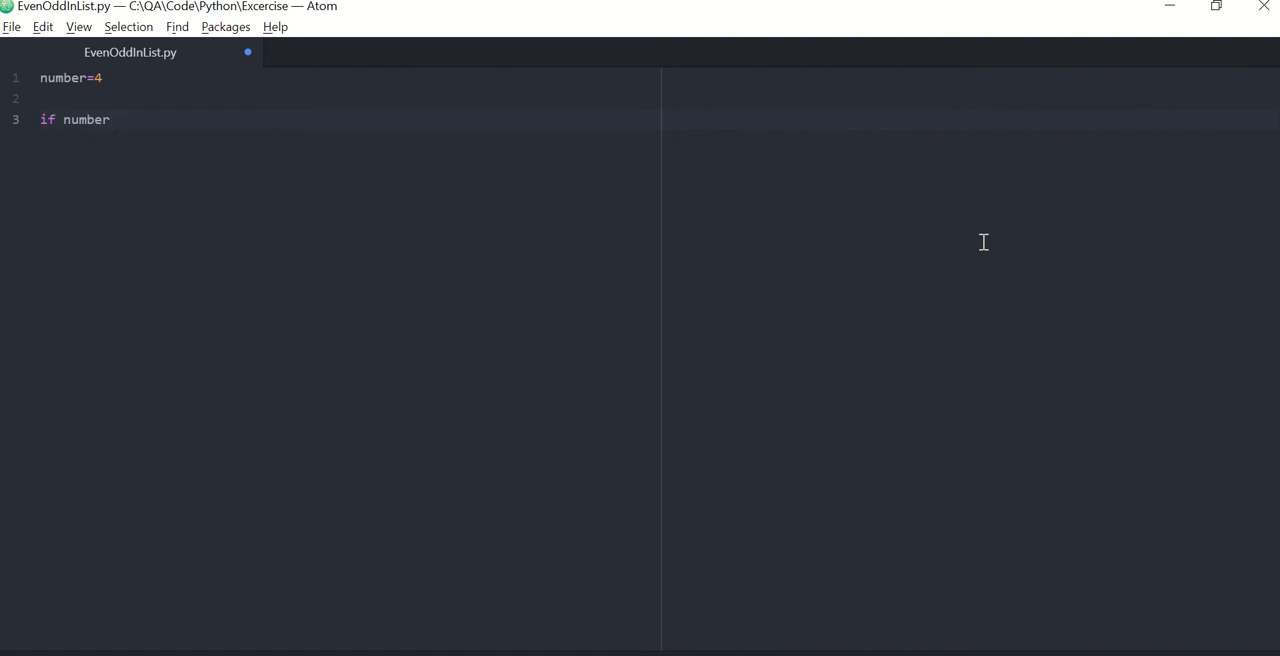
pyautogui.write('%2')
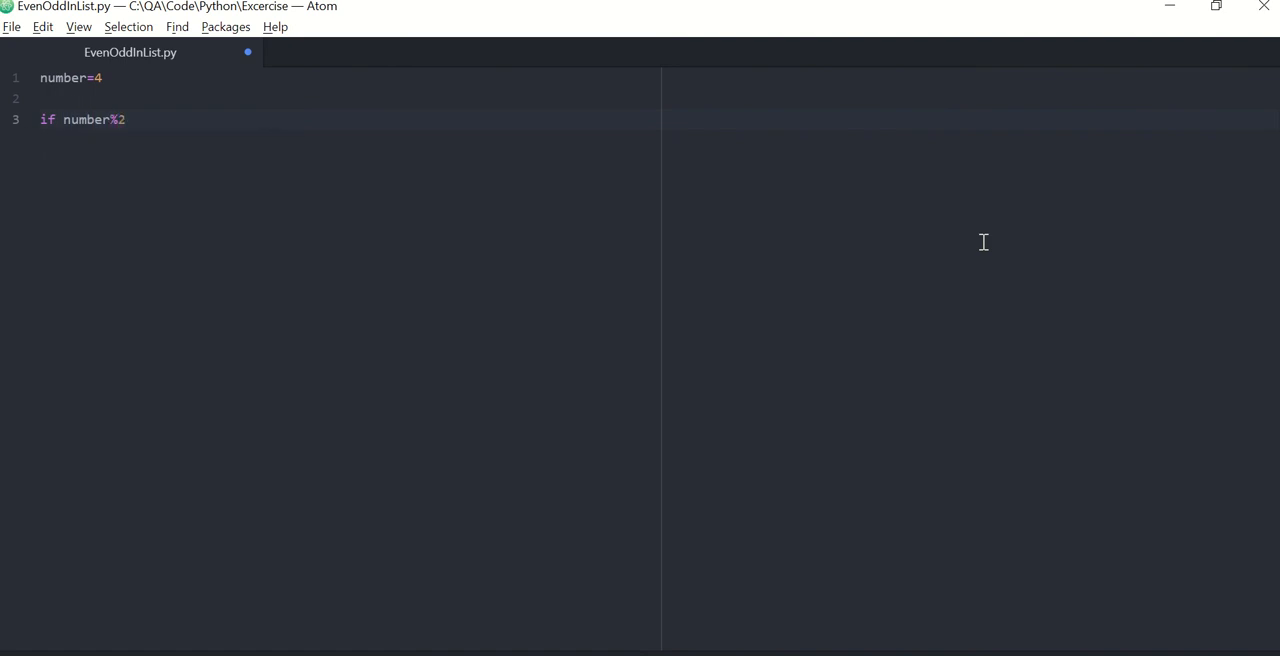
pyautogui.write('==')
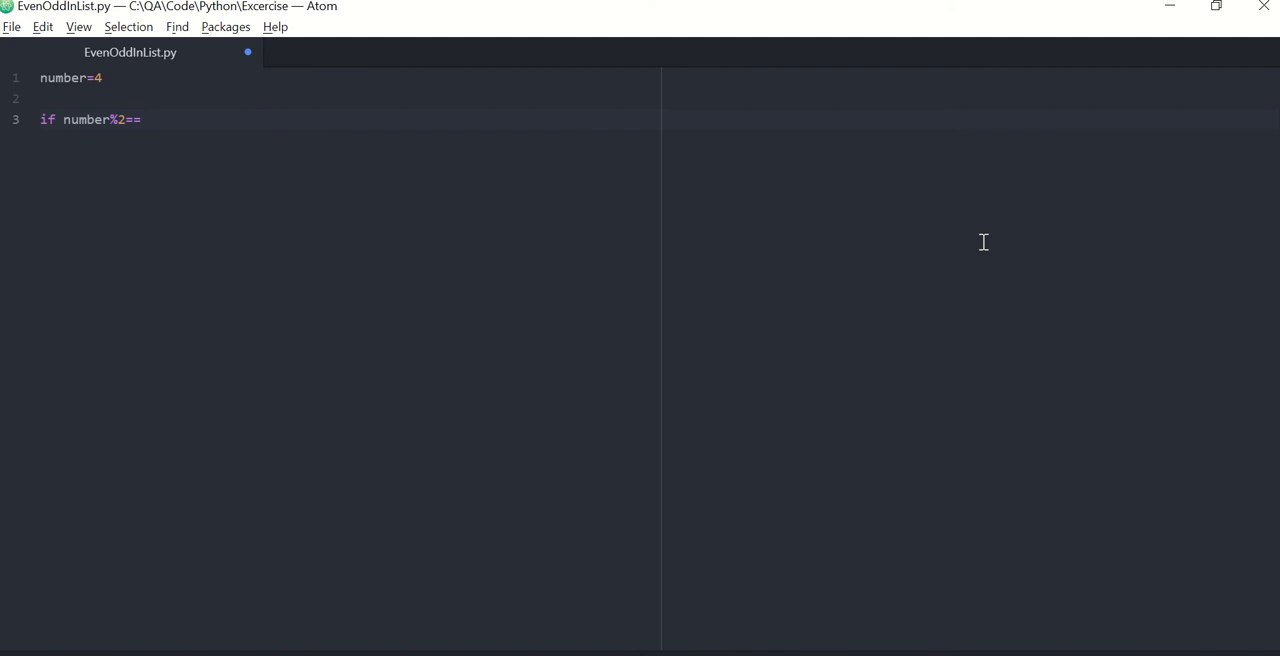
pyautogui.write('0:')
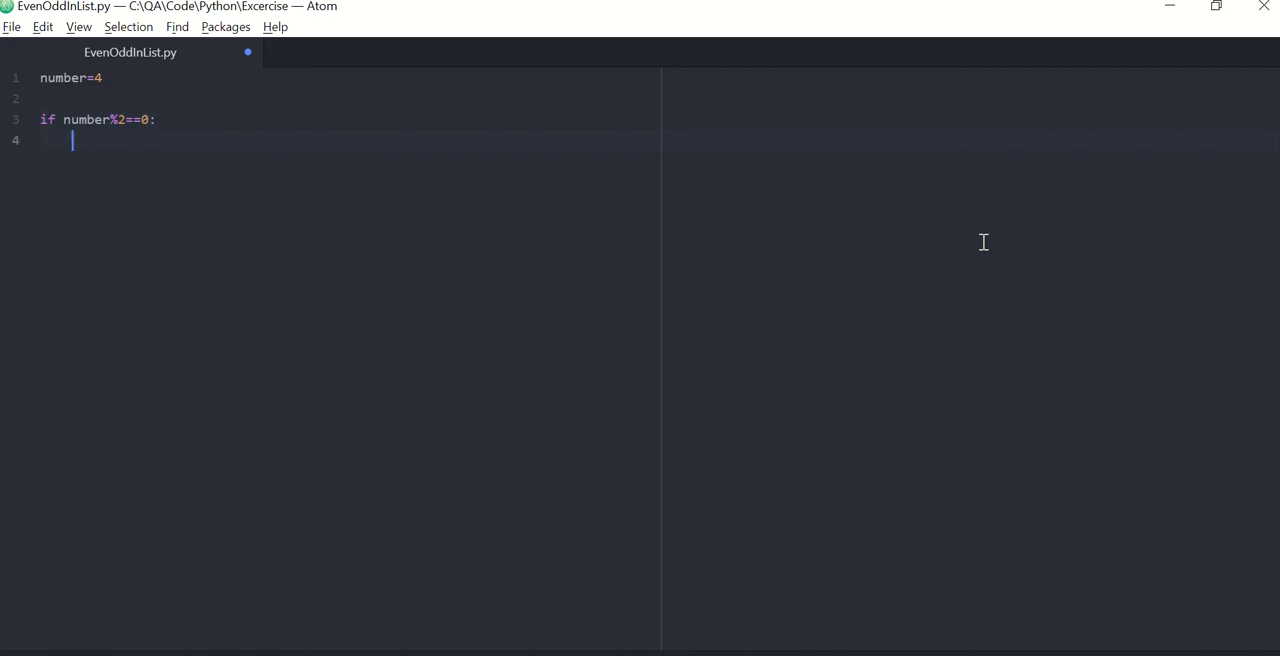
pyautogui.write('print(')
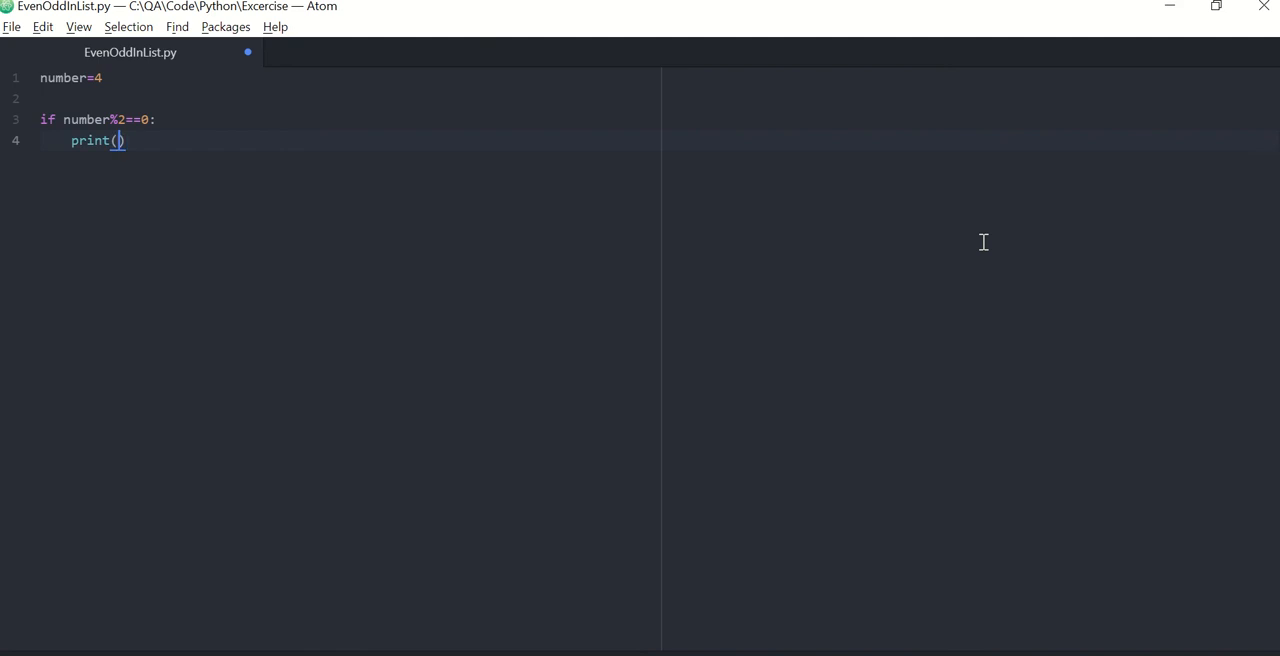
pyautogui.write('numb')
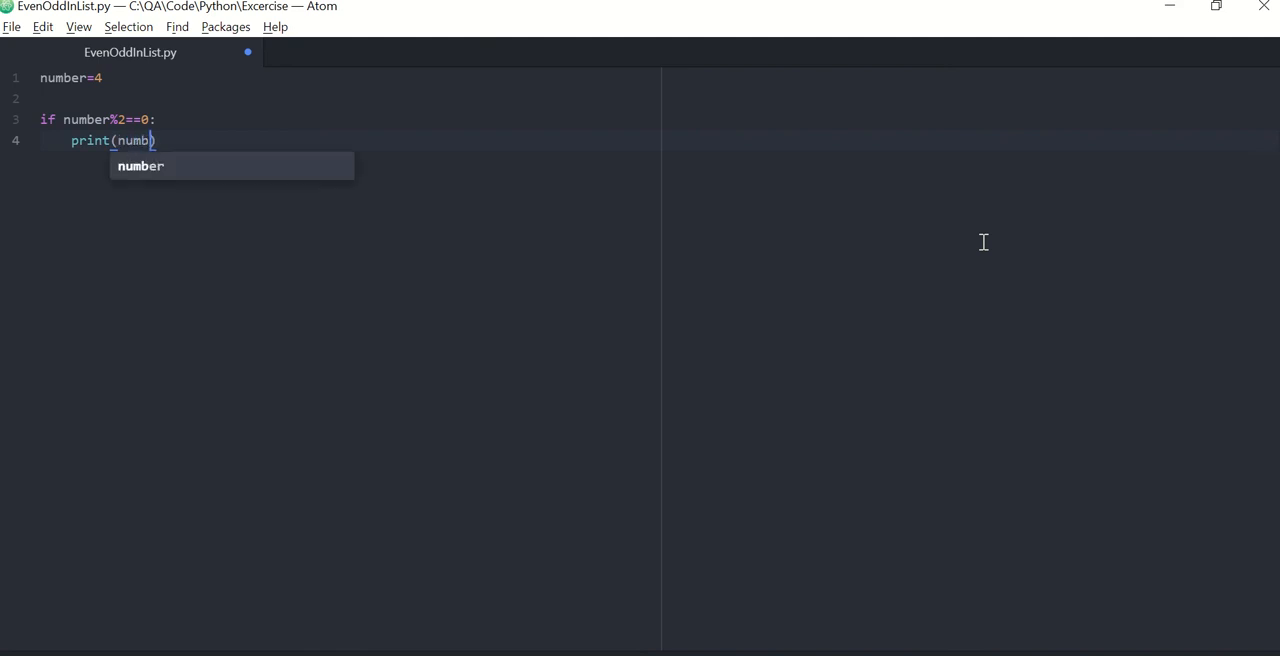
pyautogui.write('er,"')
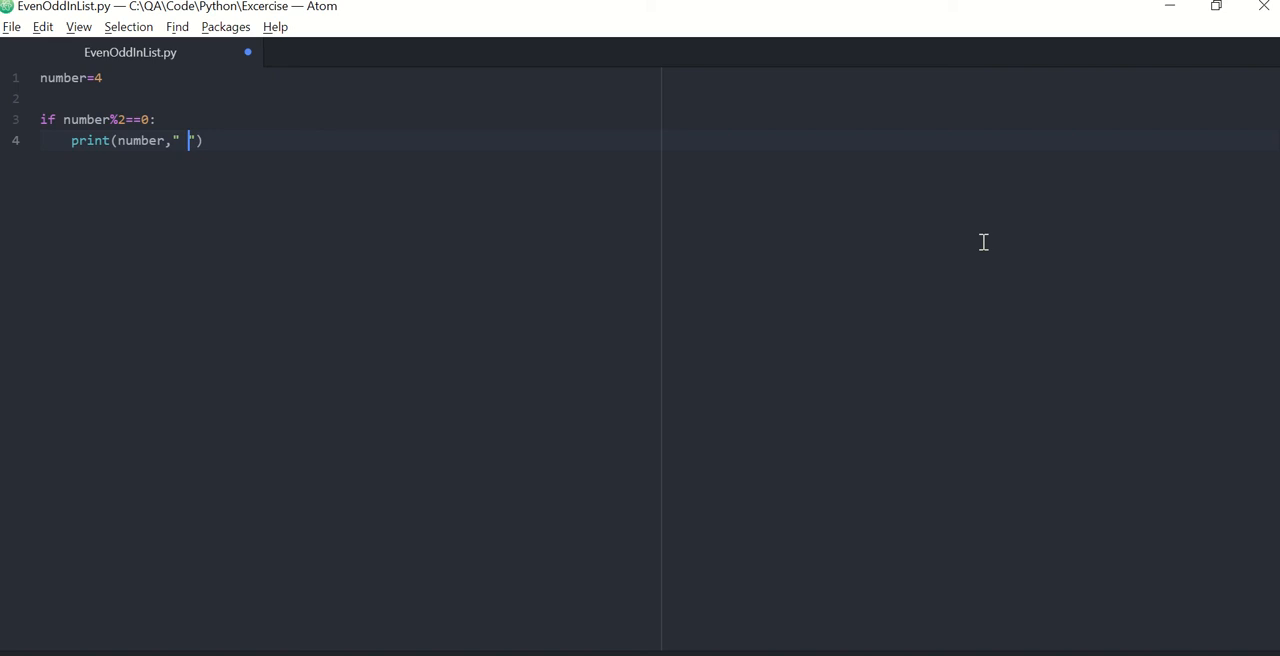
pyautogui.write('is ev')
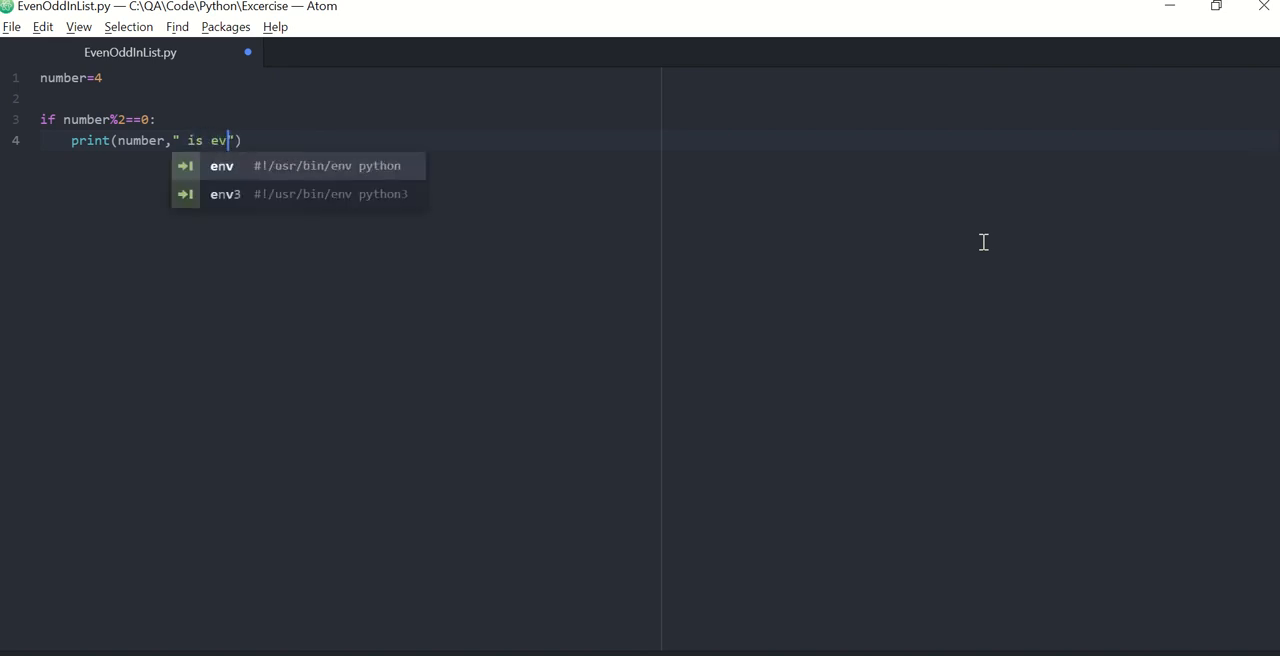
pyautogui.write('en')
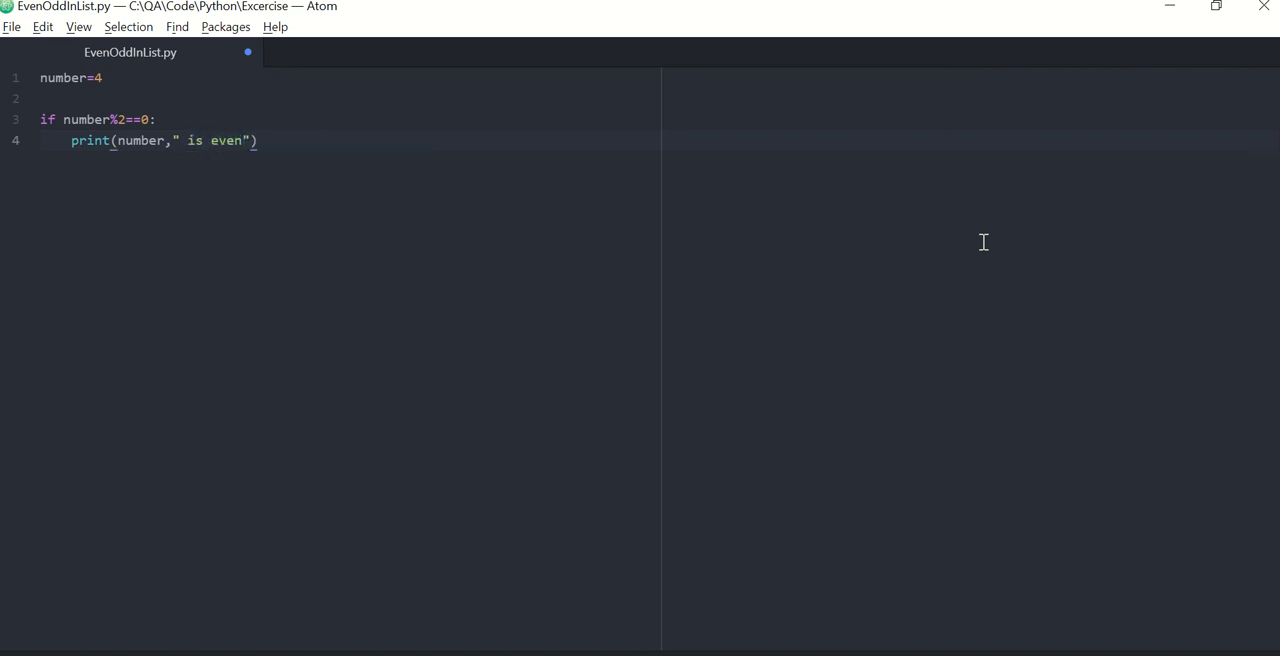
# Add an else branch printing the number followed by ' is odd'
pyautogui.write('esle')
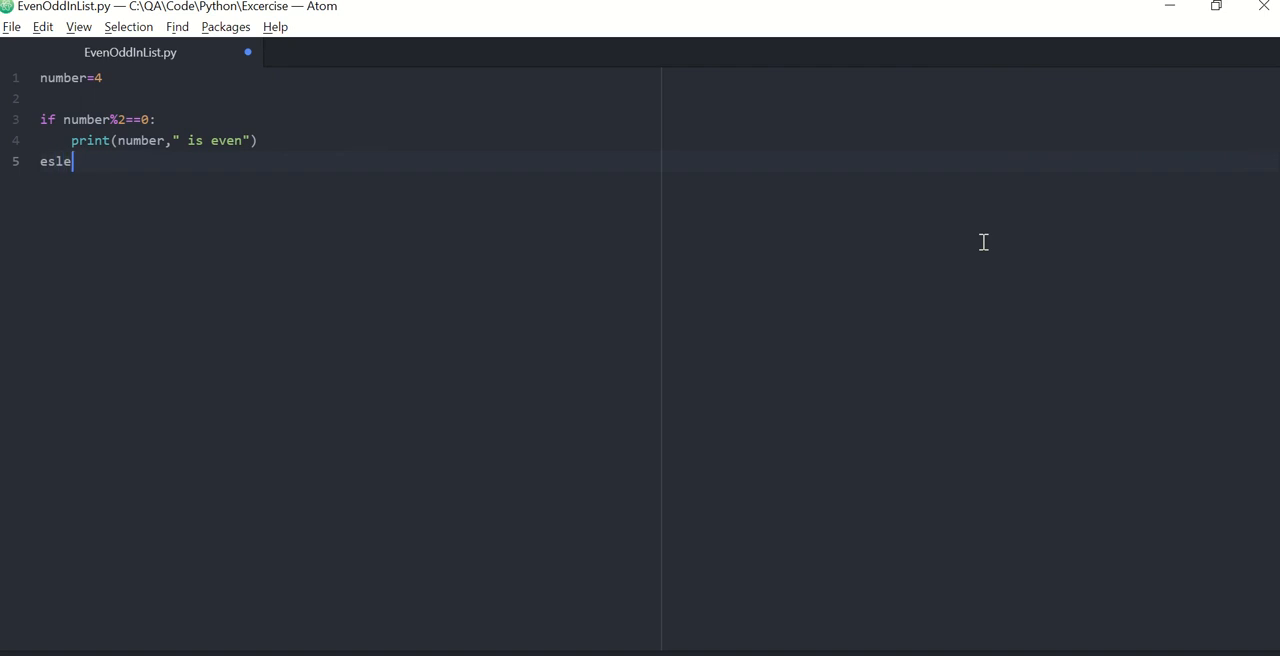
pyautogui.write(':')
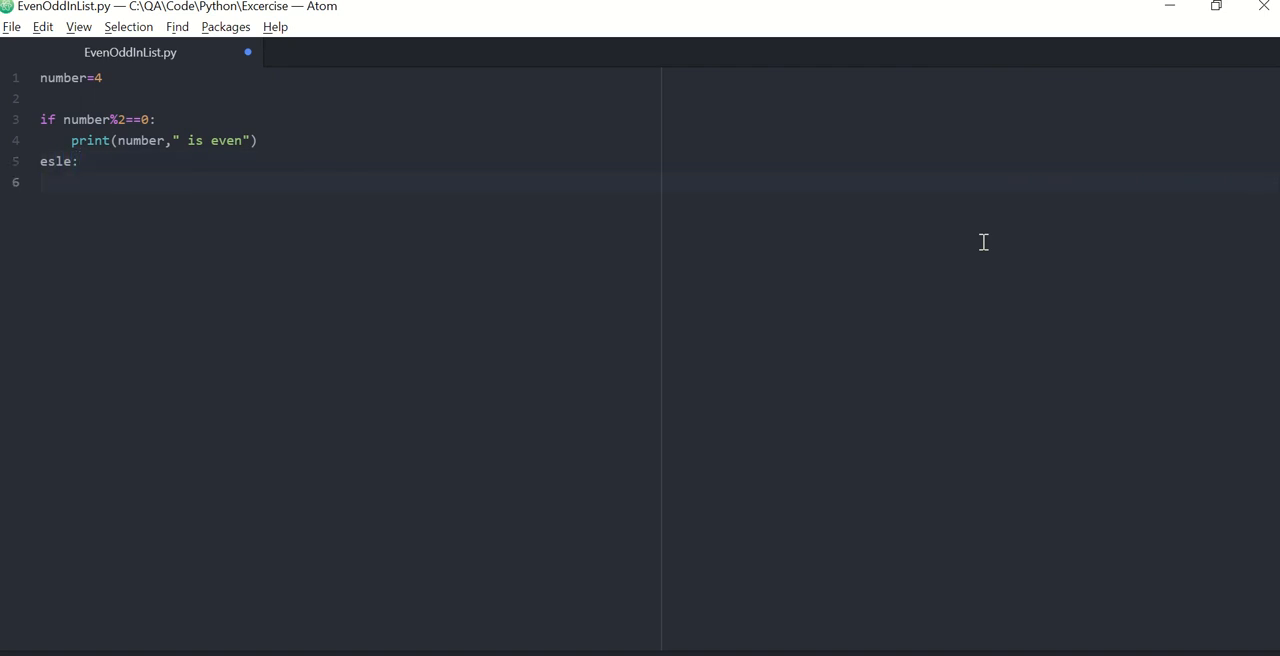
pyautogui.write('print')
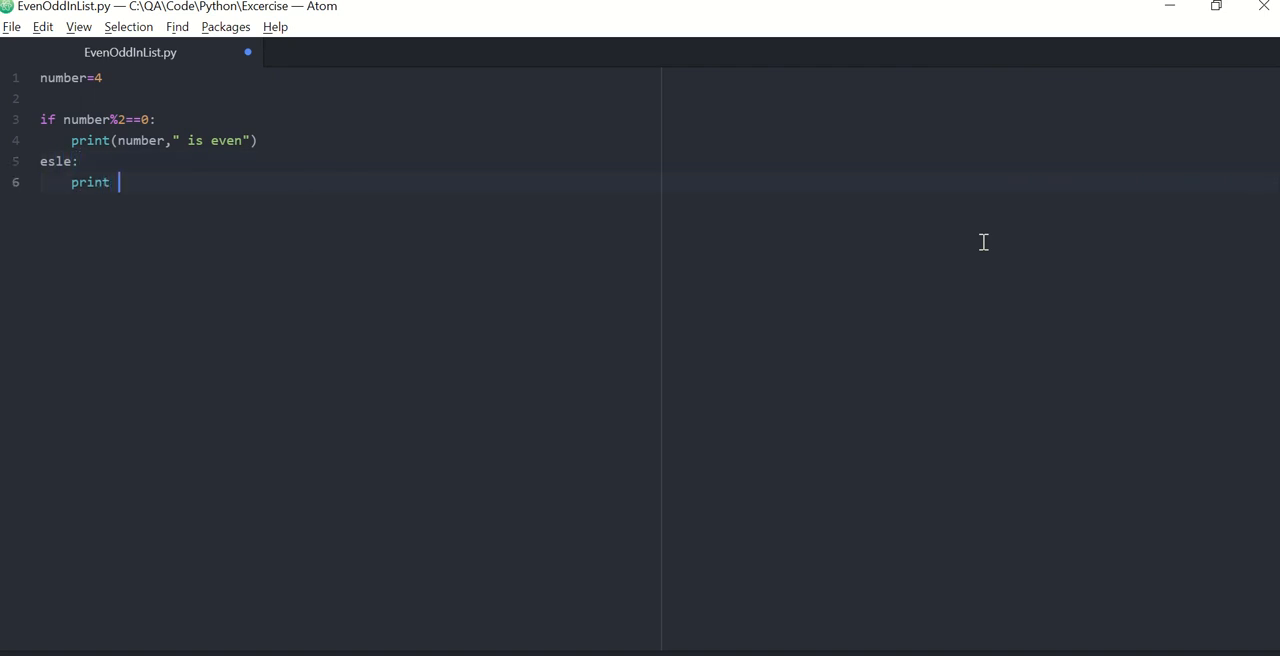
pyautogui.write('(nu')
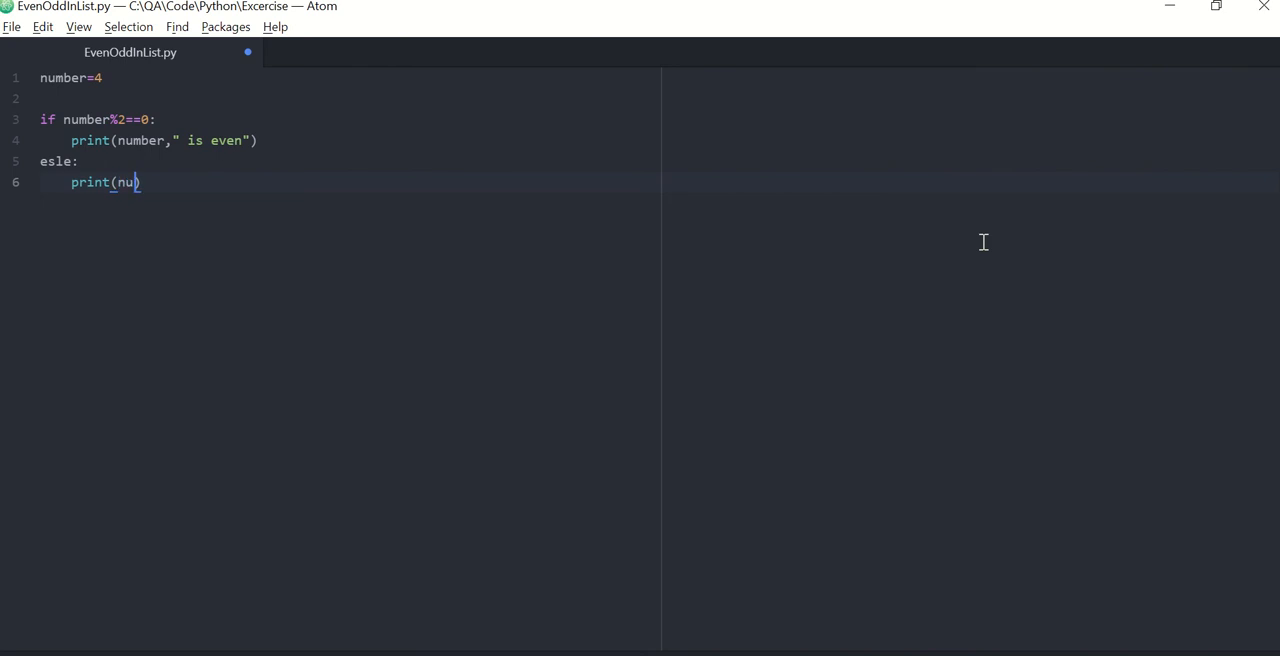
pyautogui.write('mber)')
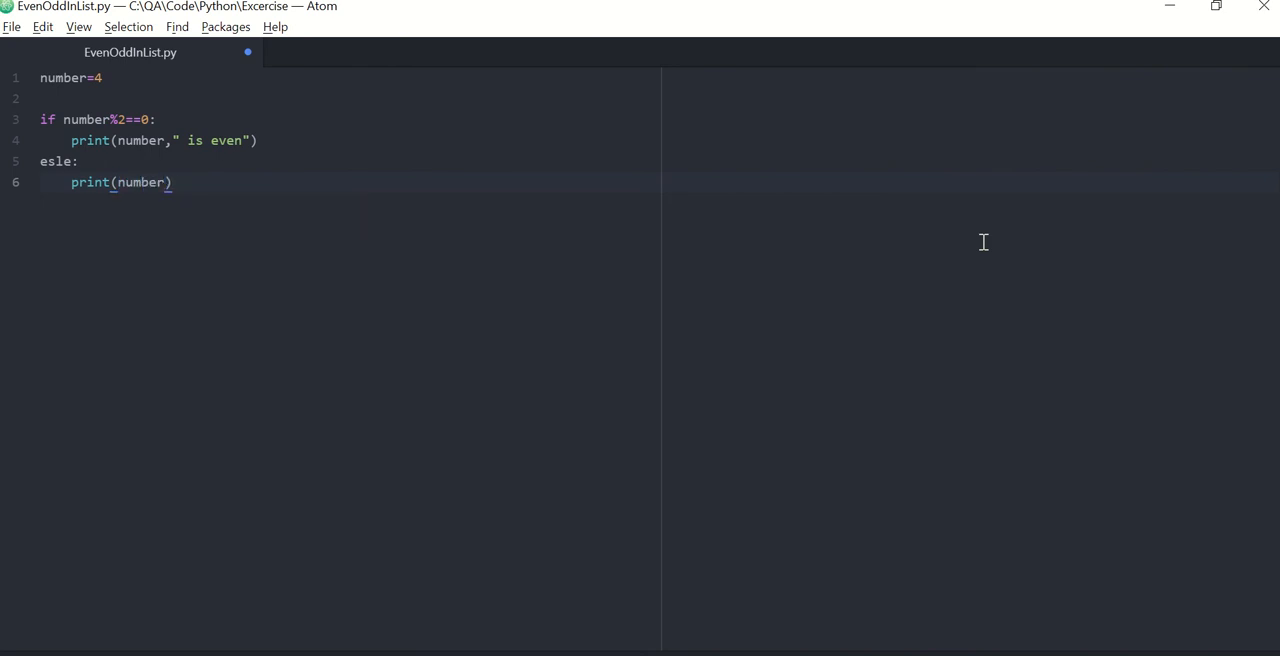
pyautogui.write(', ""')
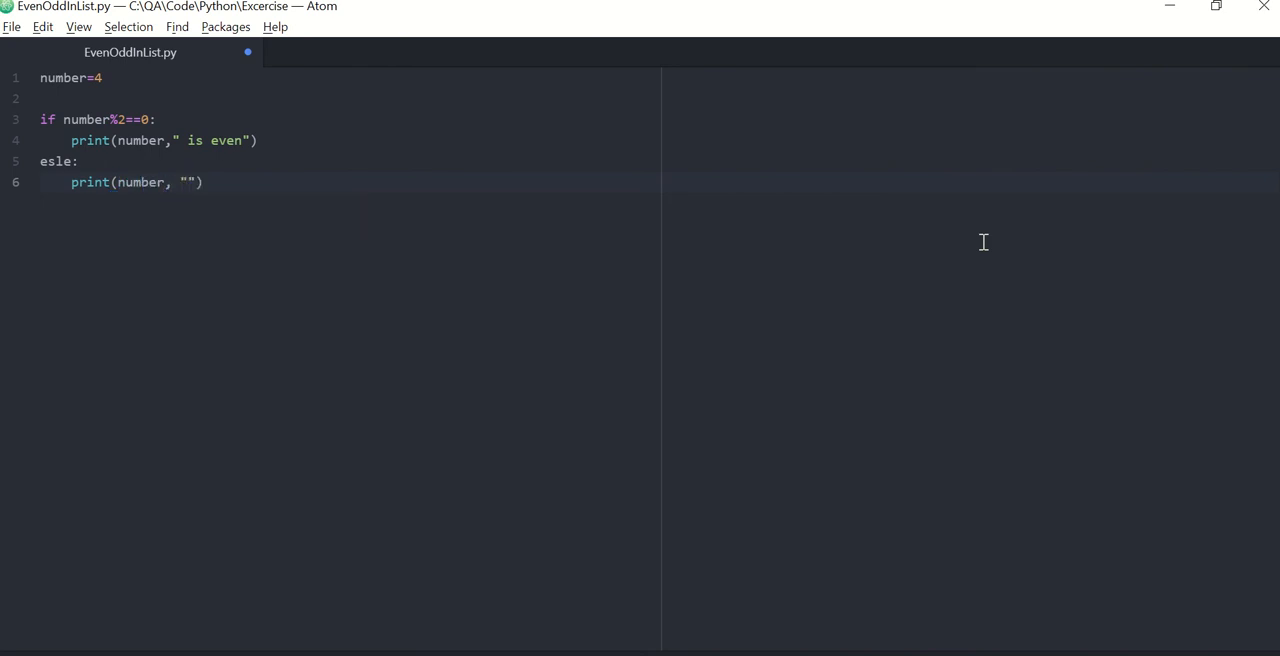
pyautogui.write('is odd')
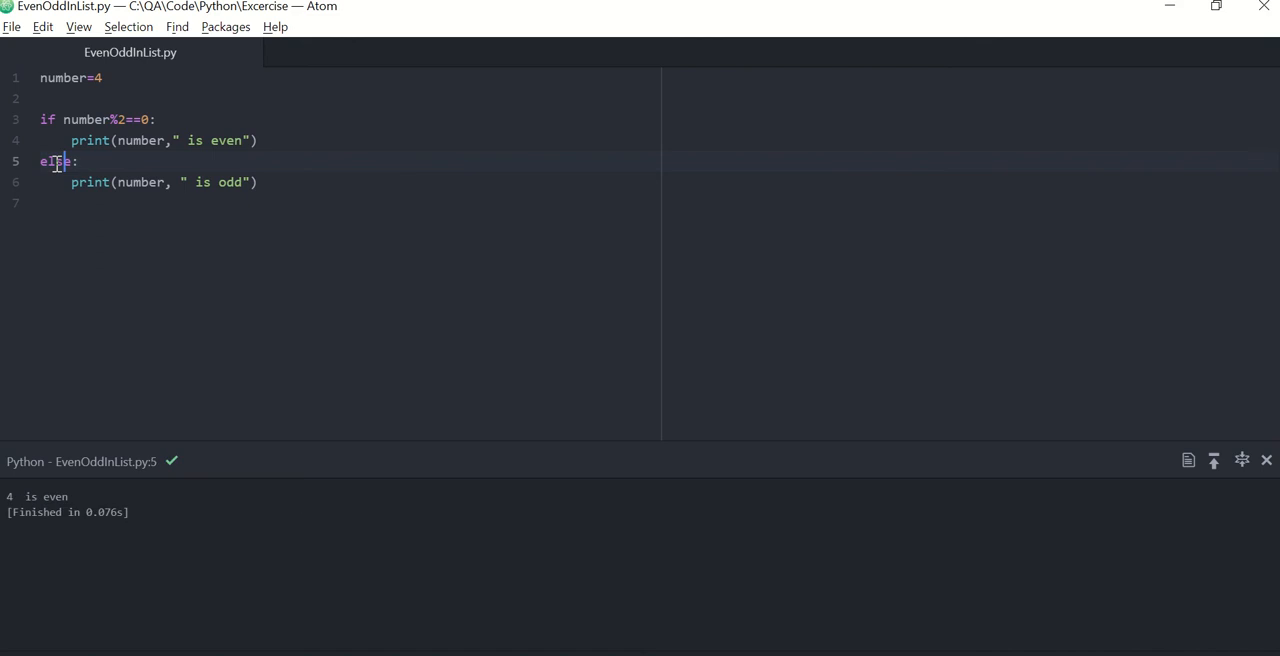
# Change the value of number on line 1 from 4 to 5
pyautogui.click(104, 78)
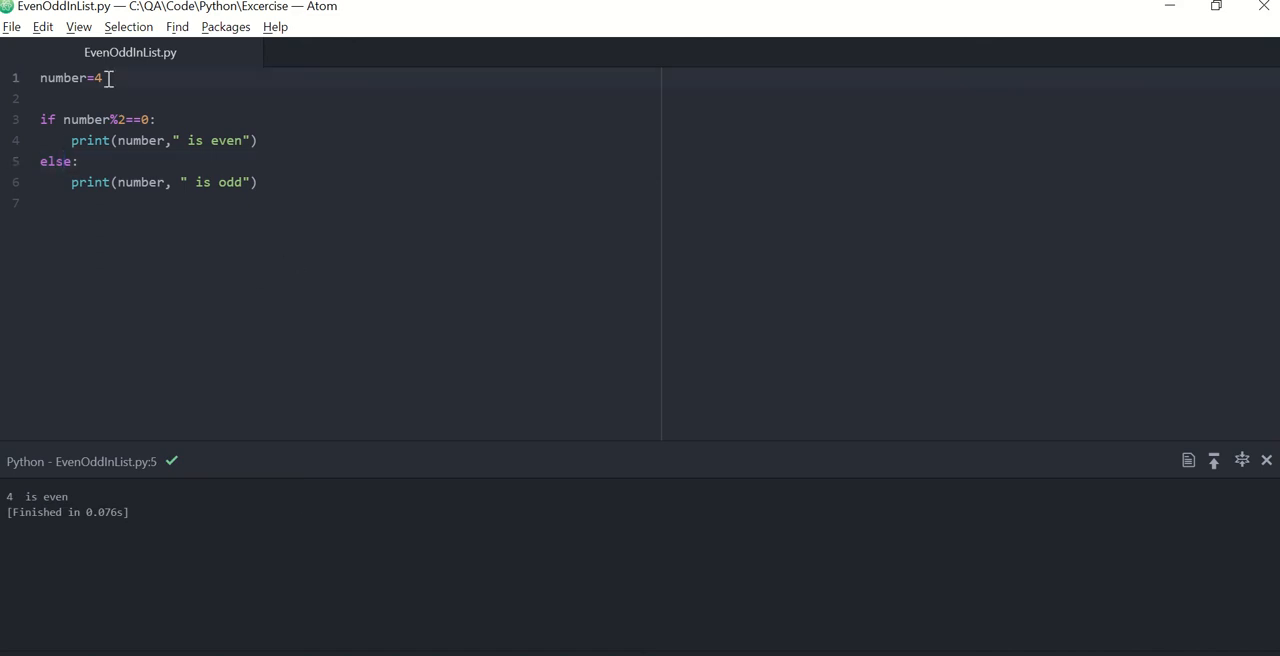
pyautogui.write('5')
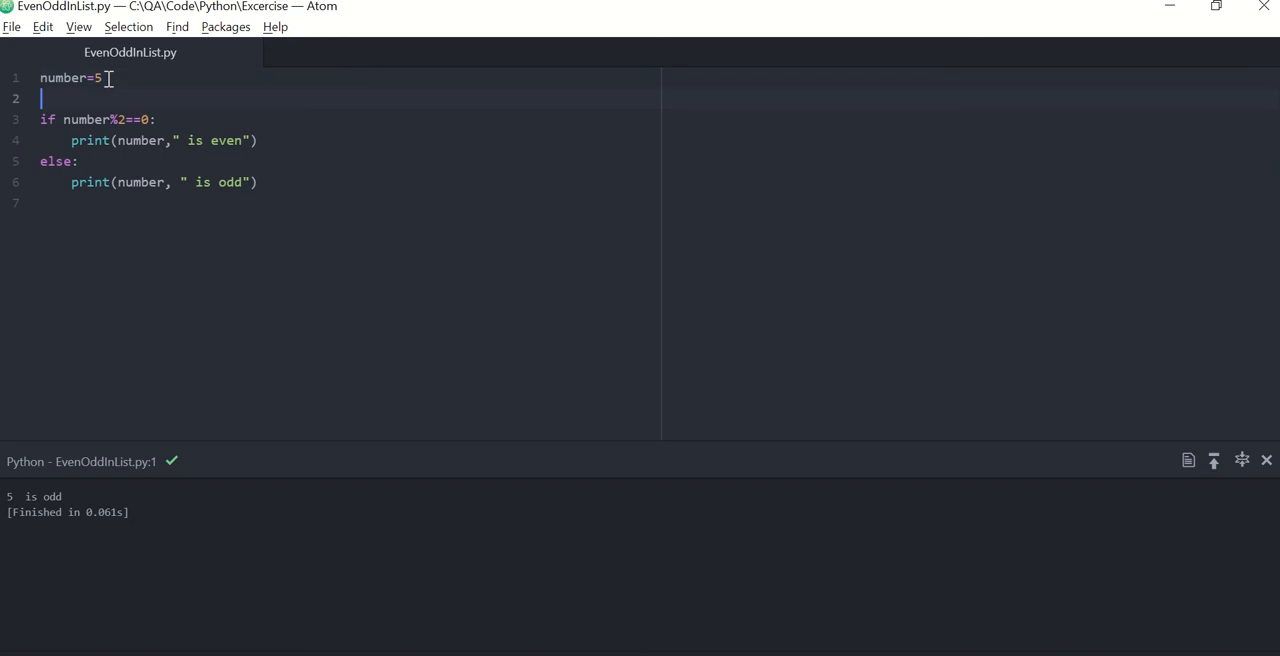
# Add a 'for number in range(1,6):' loop and indent the if/else block under it
pyautogui.press('Enter')
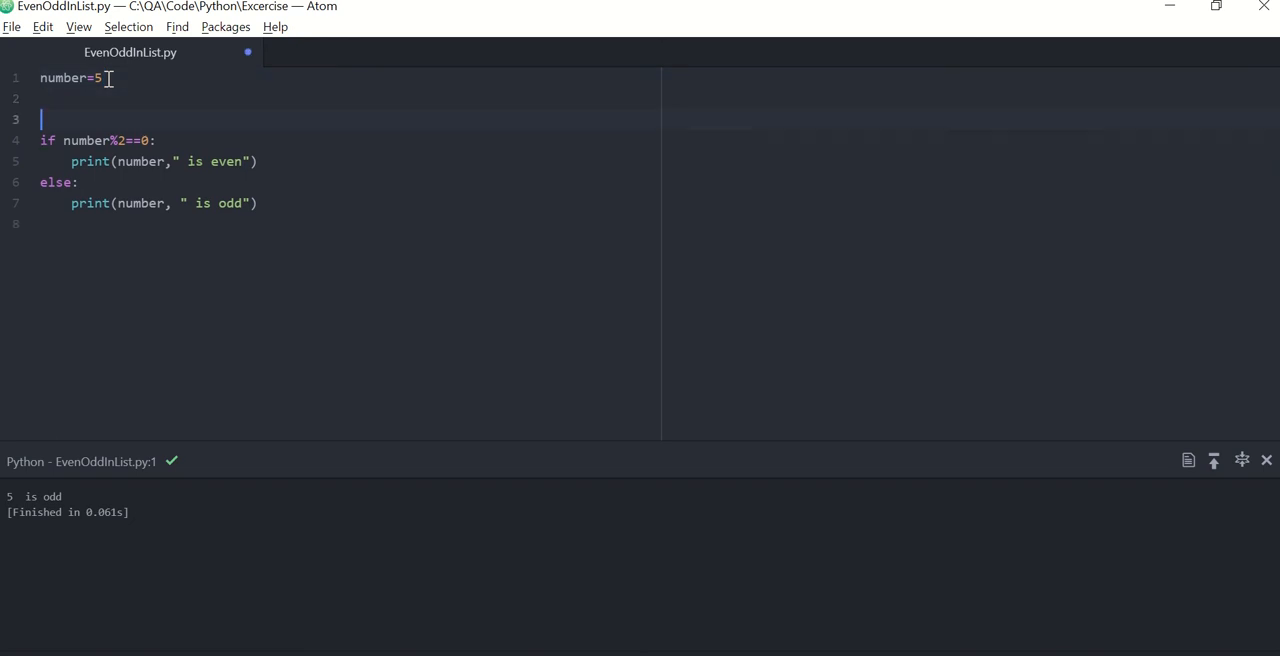
pyautogui.write('for')
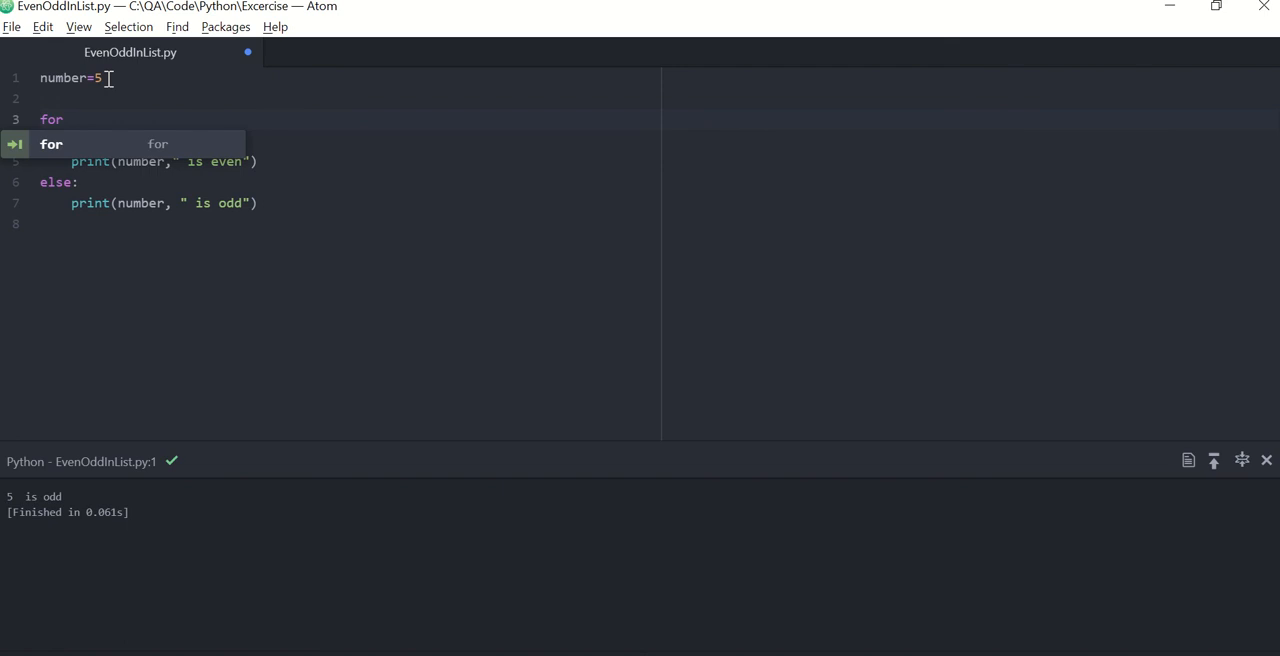
pyautogui.write('nu')
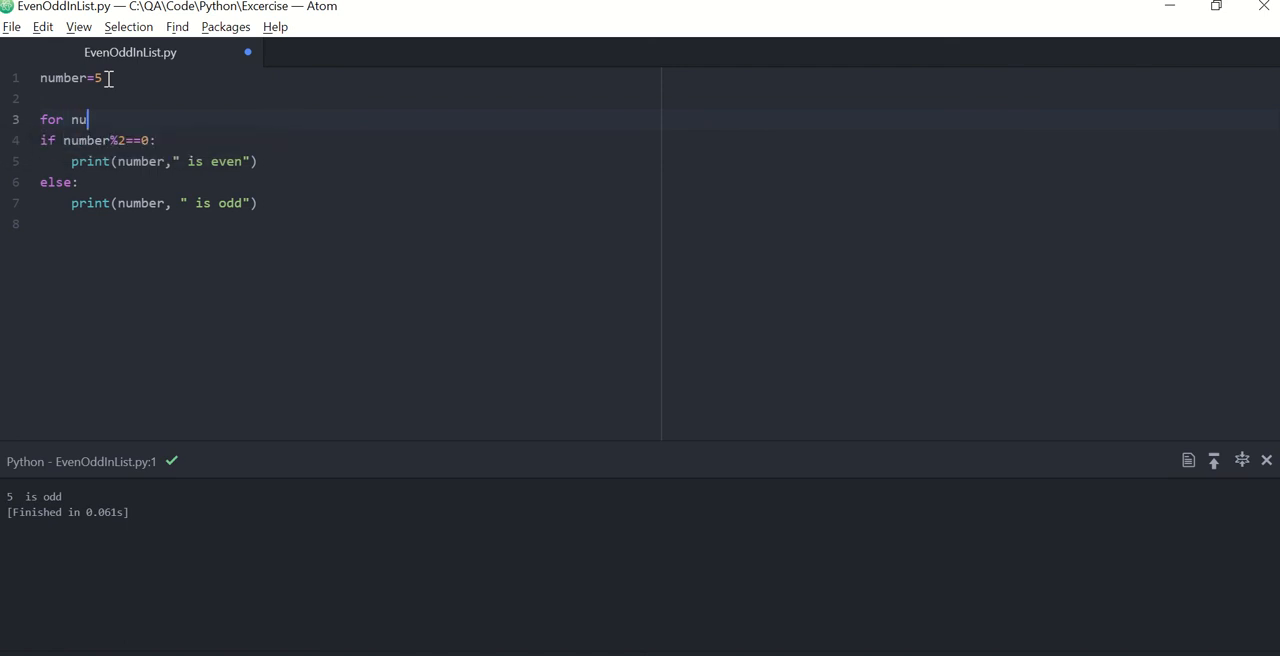
pyautogui.write('mber in')
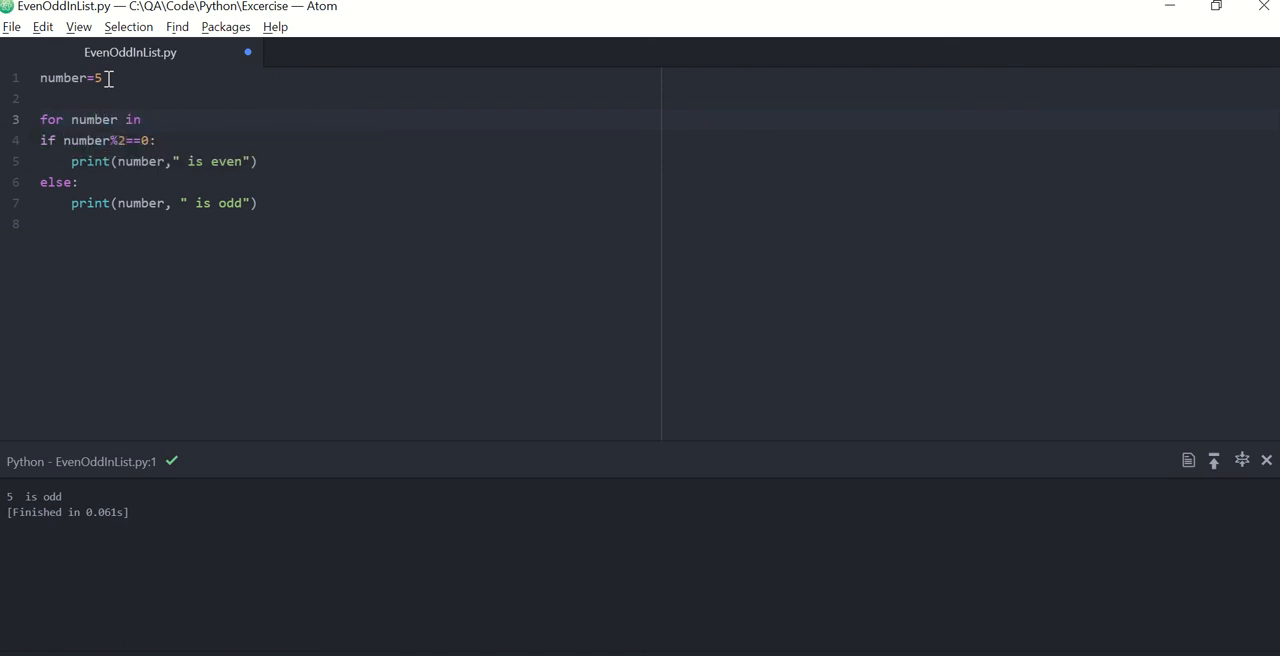
pyautogui.write('range')
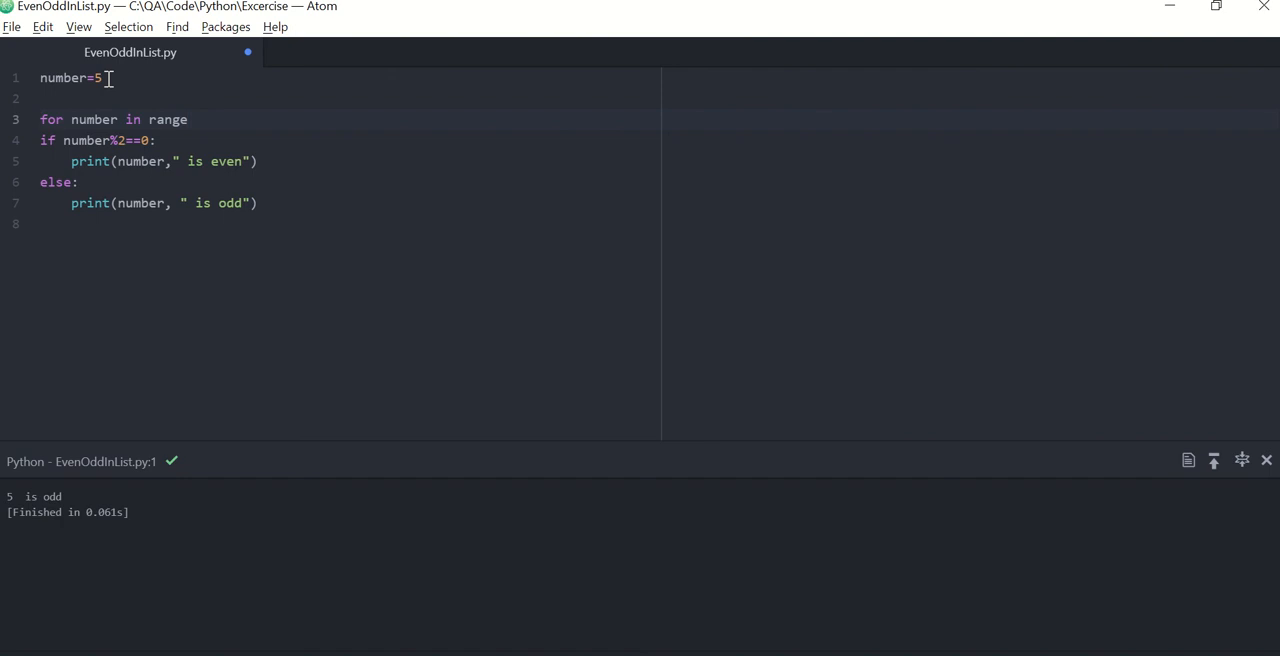
pyautogui.click(187, 119)
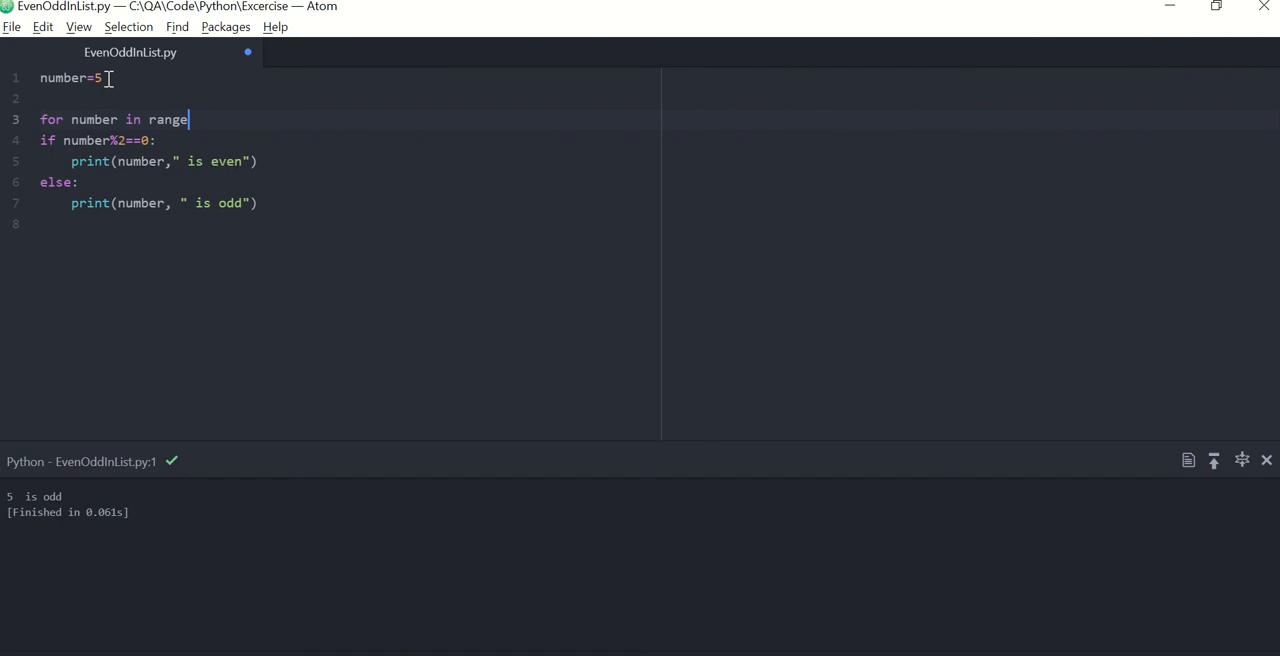
pyautogui.write('()')
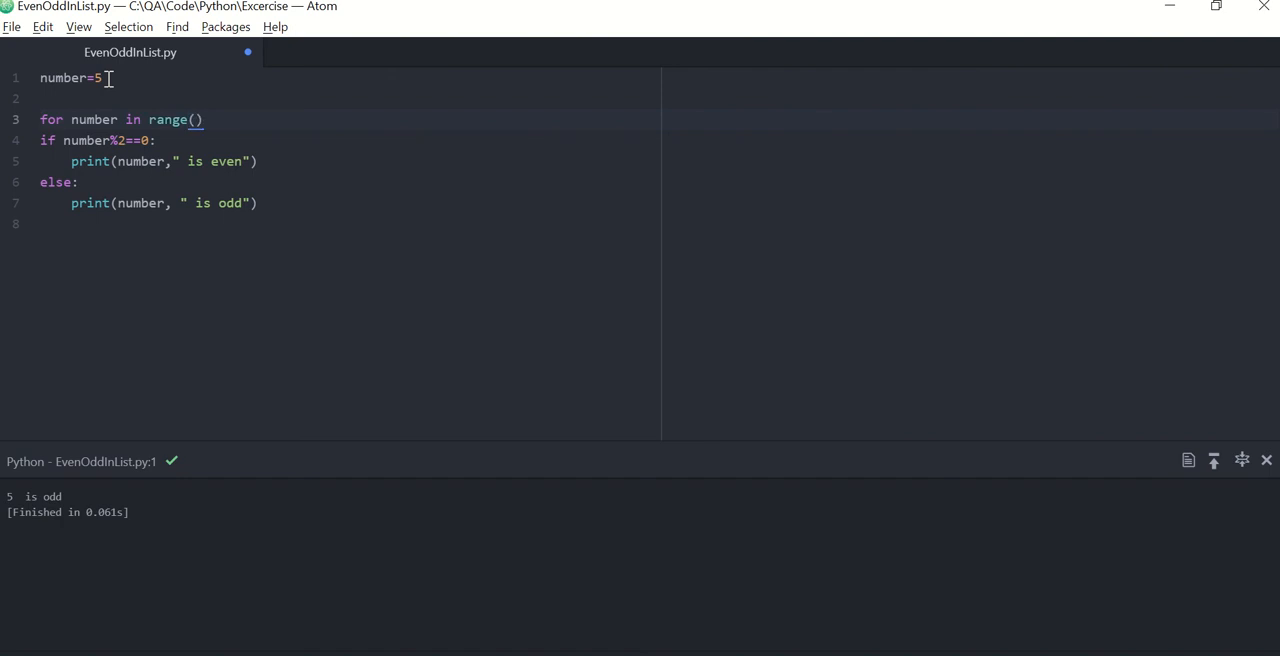
pyautogui.write('1')
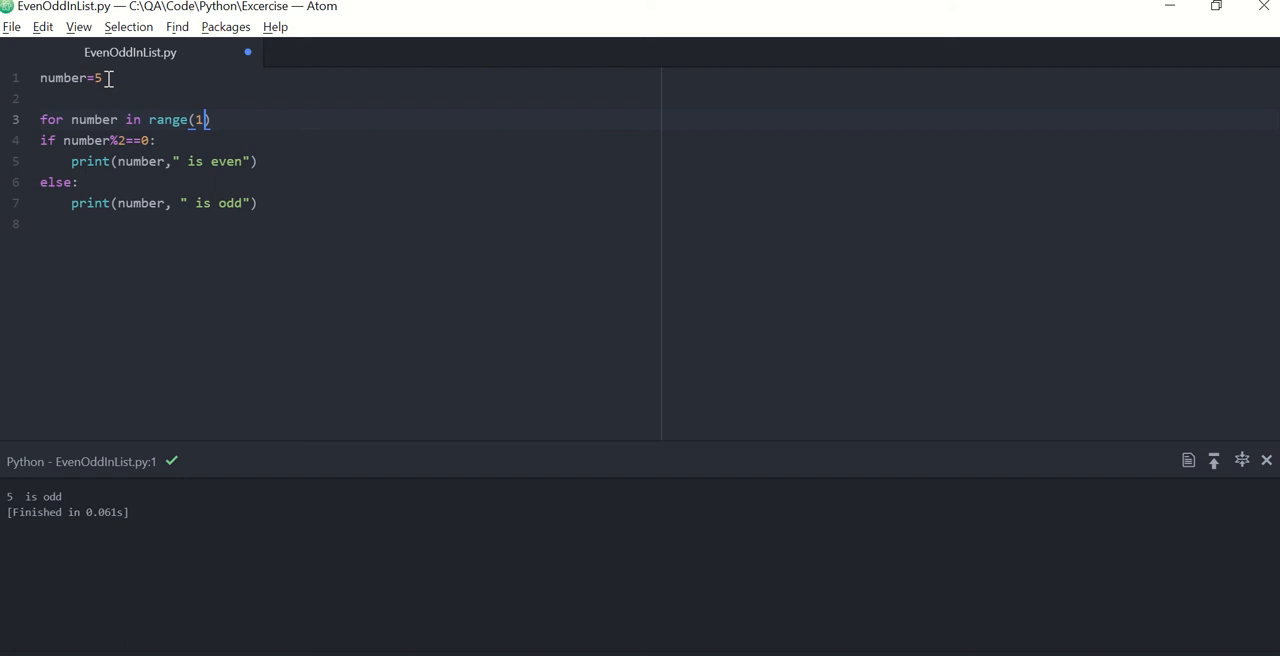
pyautogui.write(',')
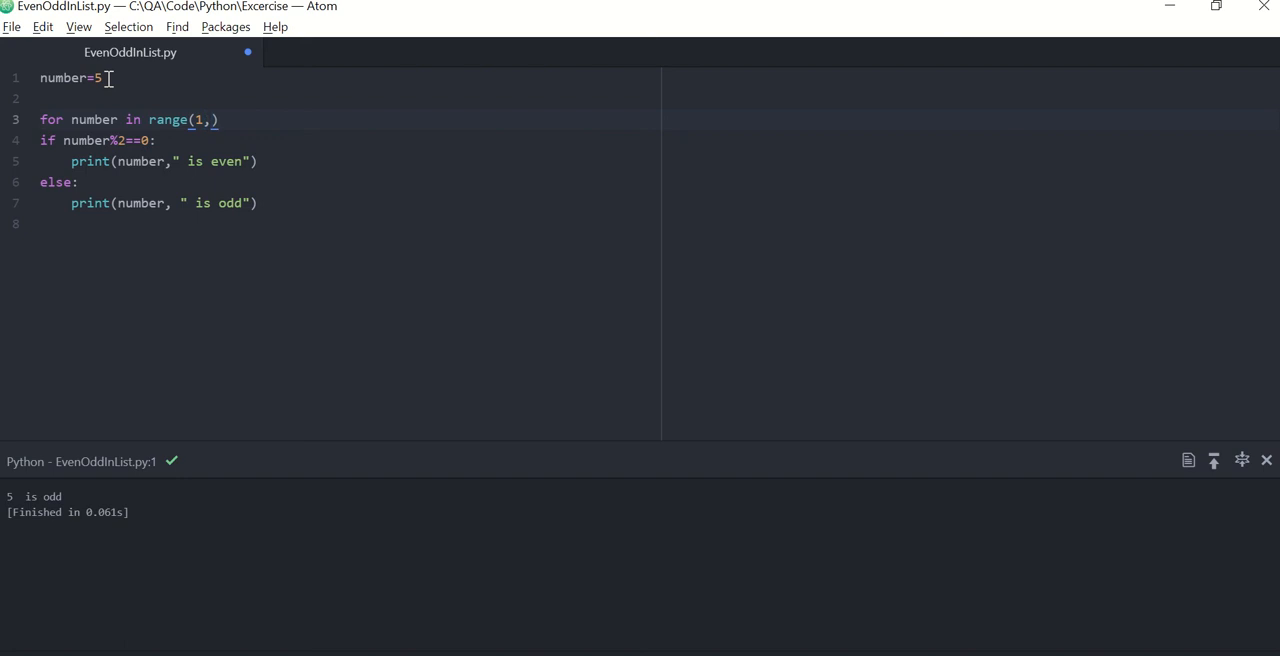
pyautogui.write('6')
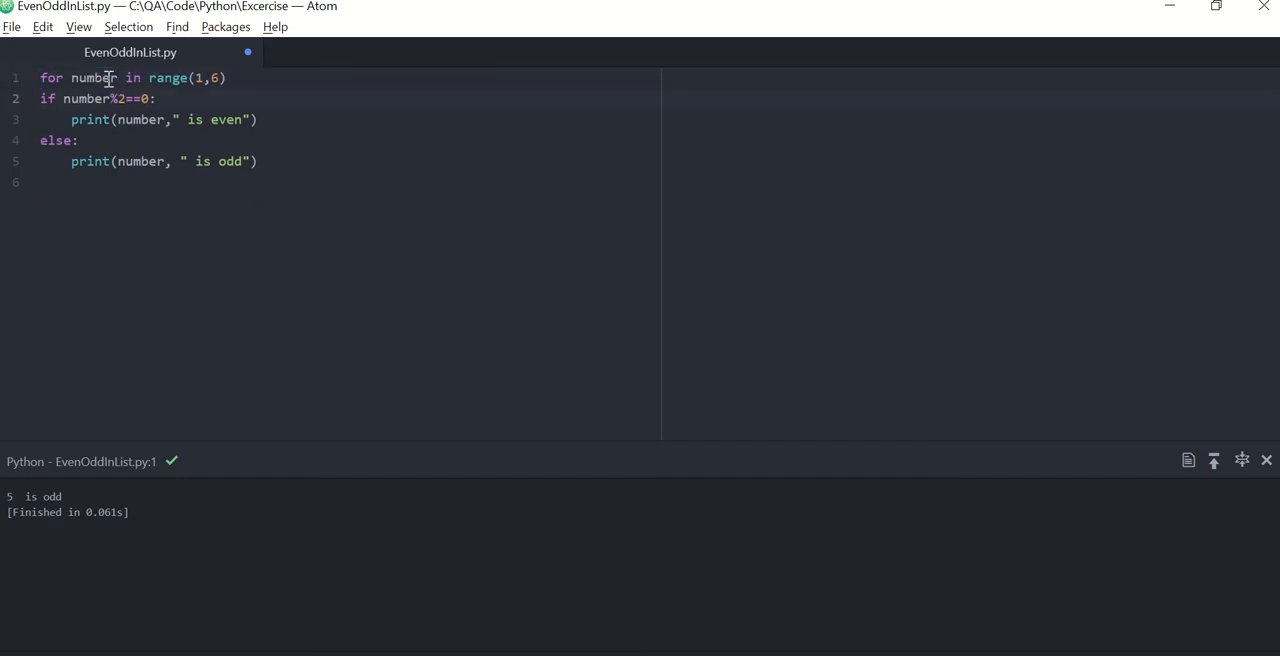
pyautogui.press('Tab')
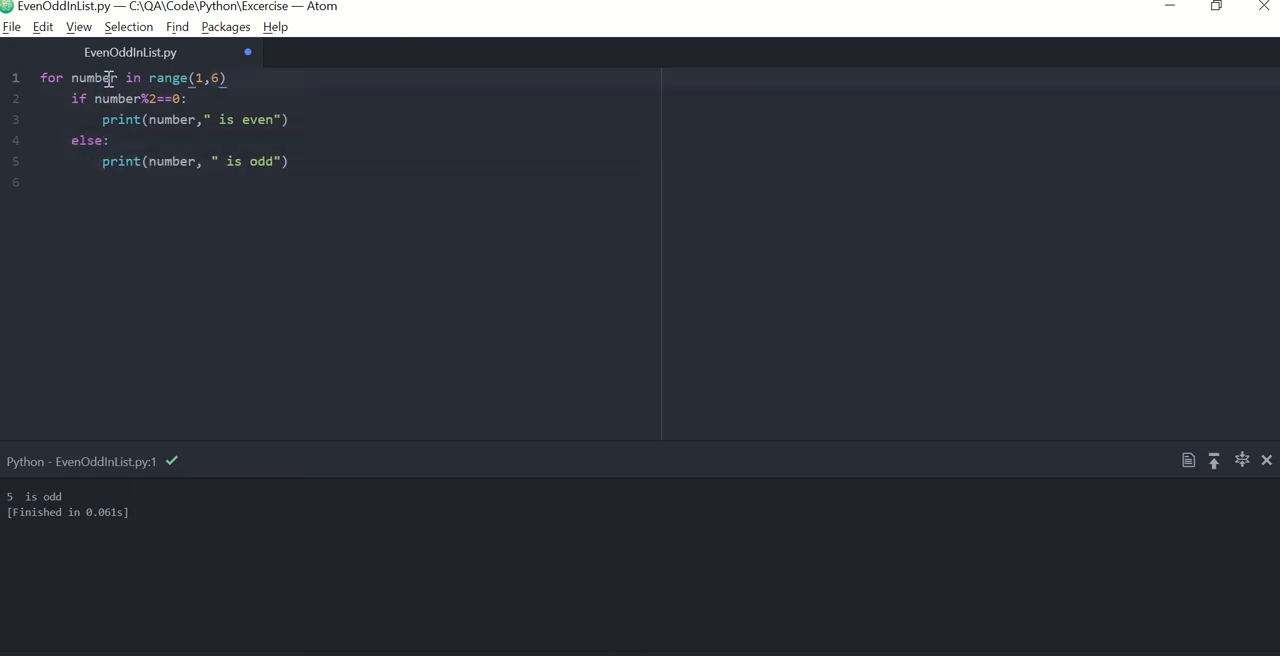
pyautogui.write(':')
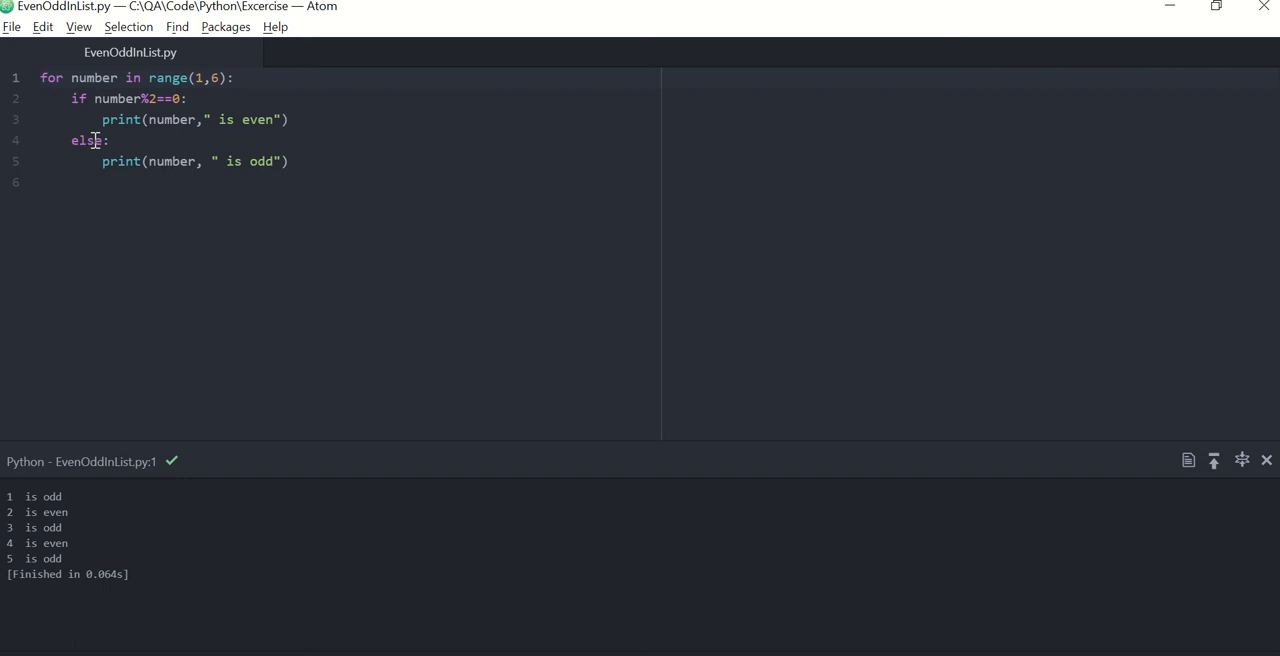
# Move the cursor to the very start of line 1 to open a new first line
pyautogui.click(157, 78)
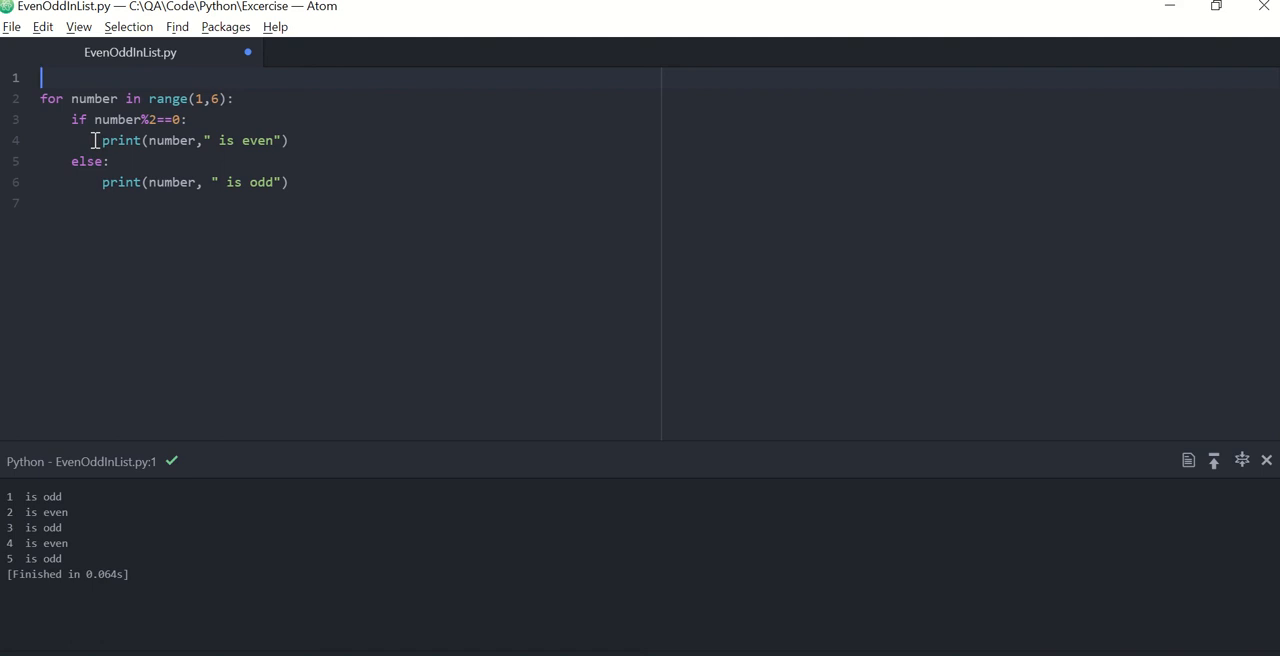
# Declare even_count=0 and odd_count=0 on the first two lines of the script
pyautogui.write('eve')
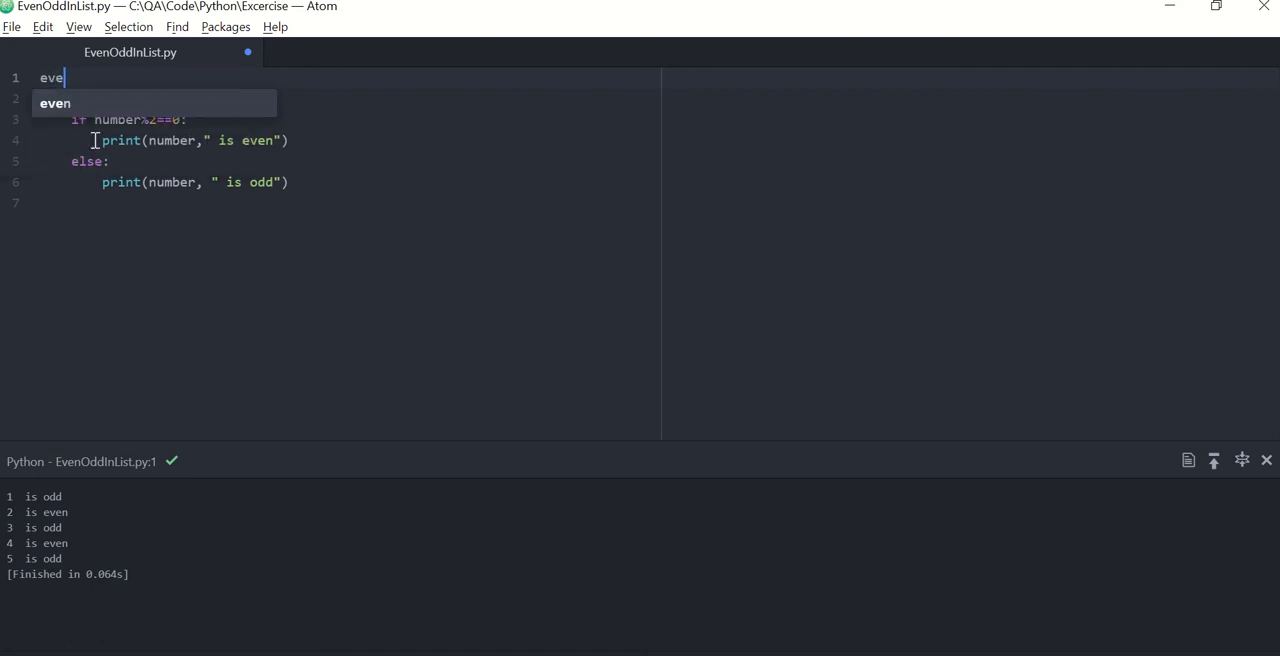
pyautogui.press('BackSpace')
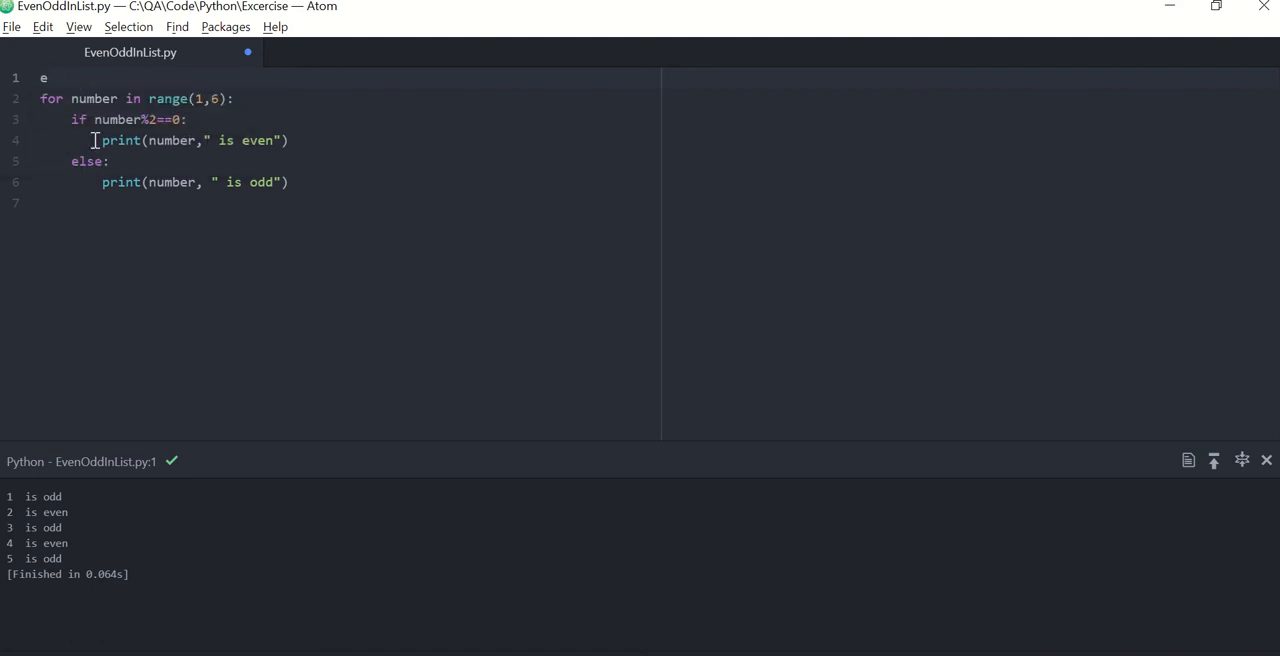
pyautogui.write('ven_')
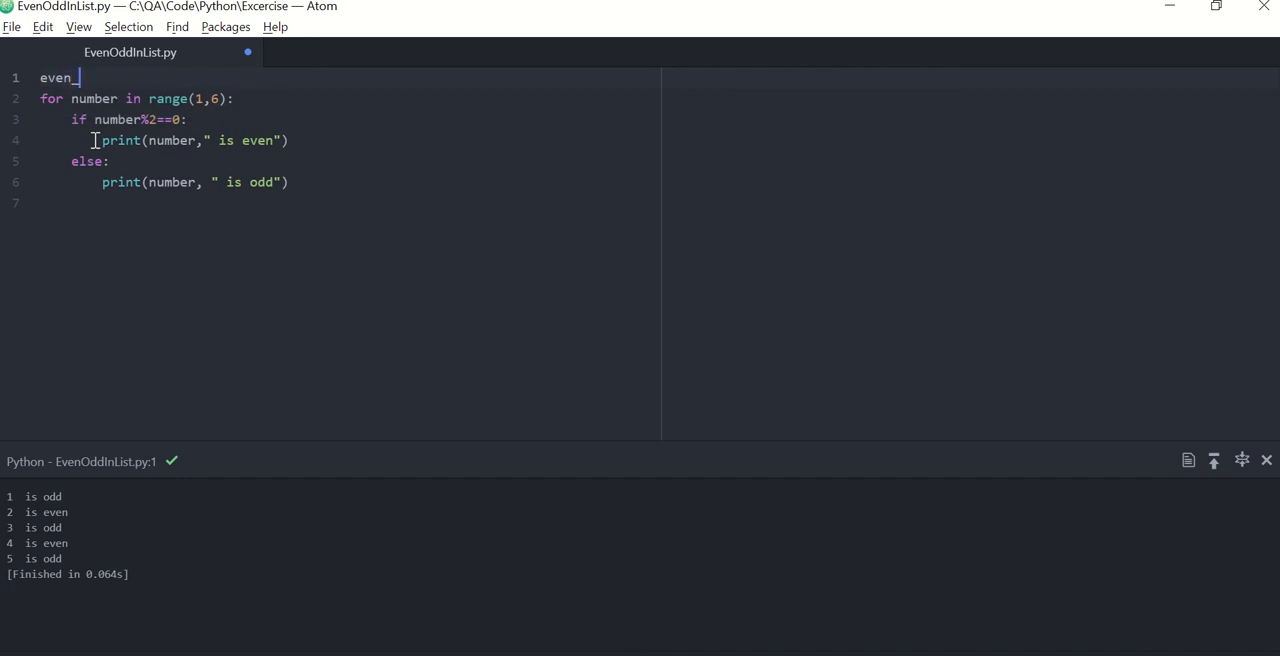
pyautogui.write('count=0')
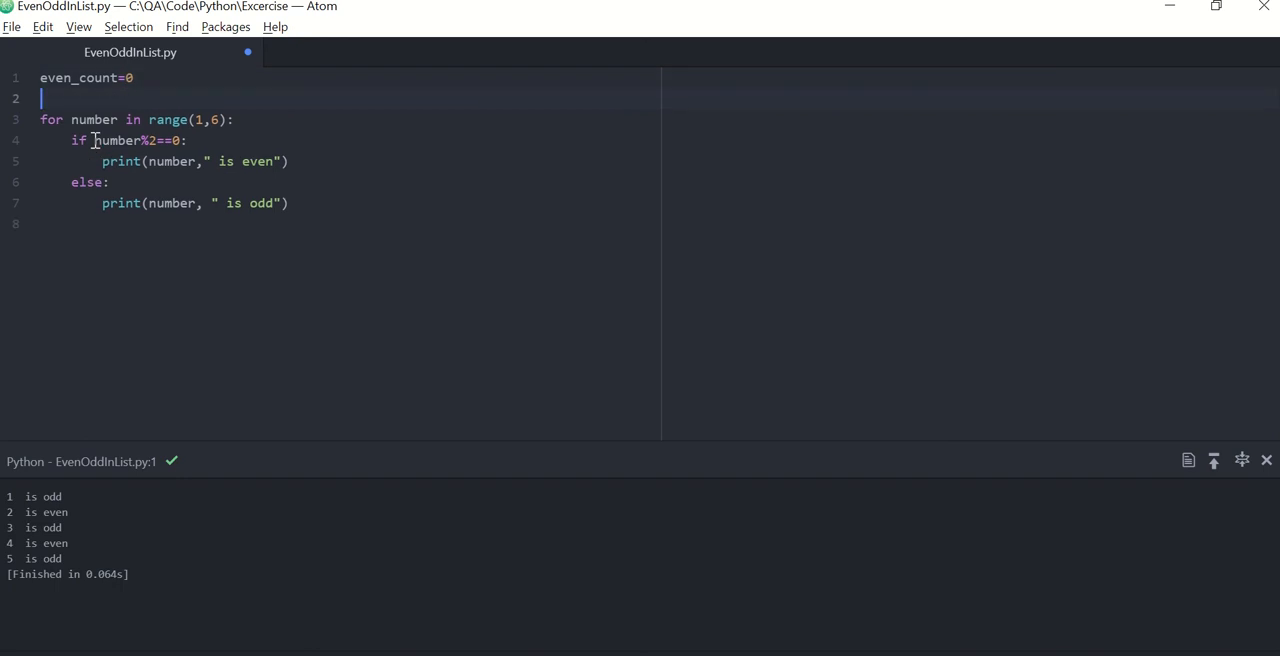
pyautogui.write('even')
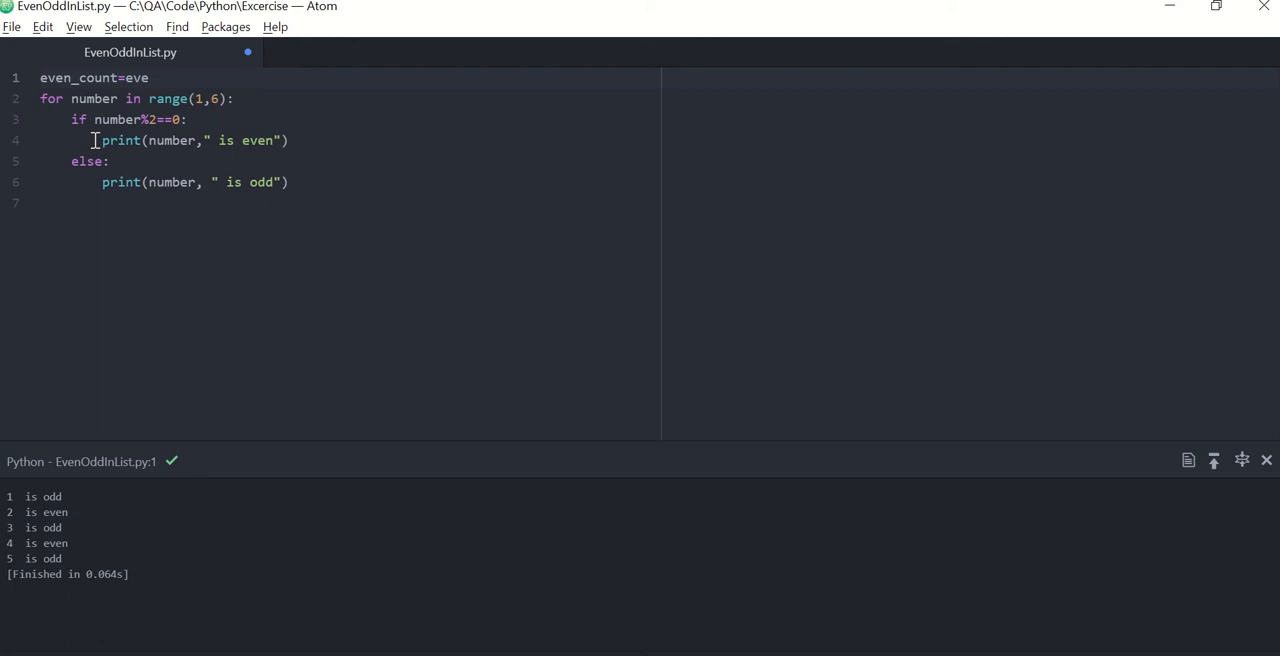
pyautogui.write('0')
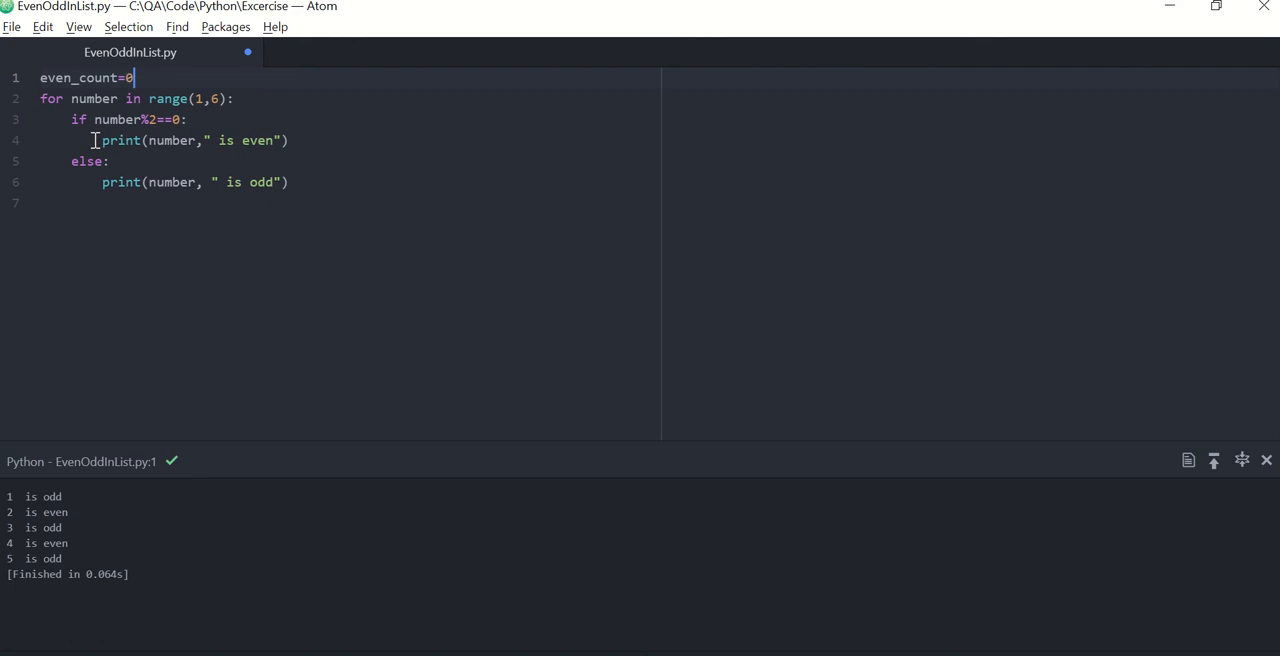
pyautogui.write('odd')
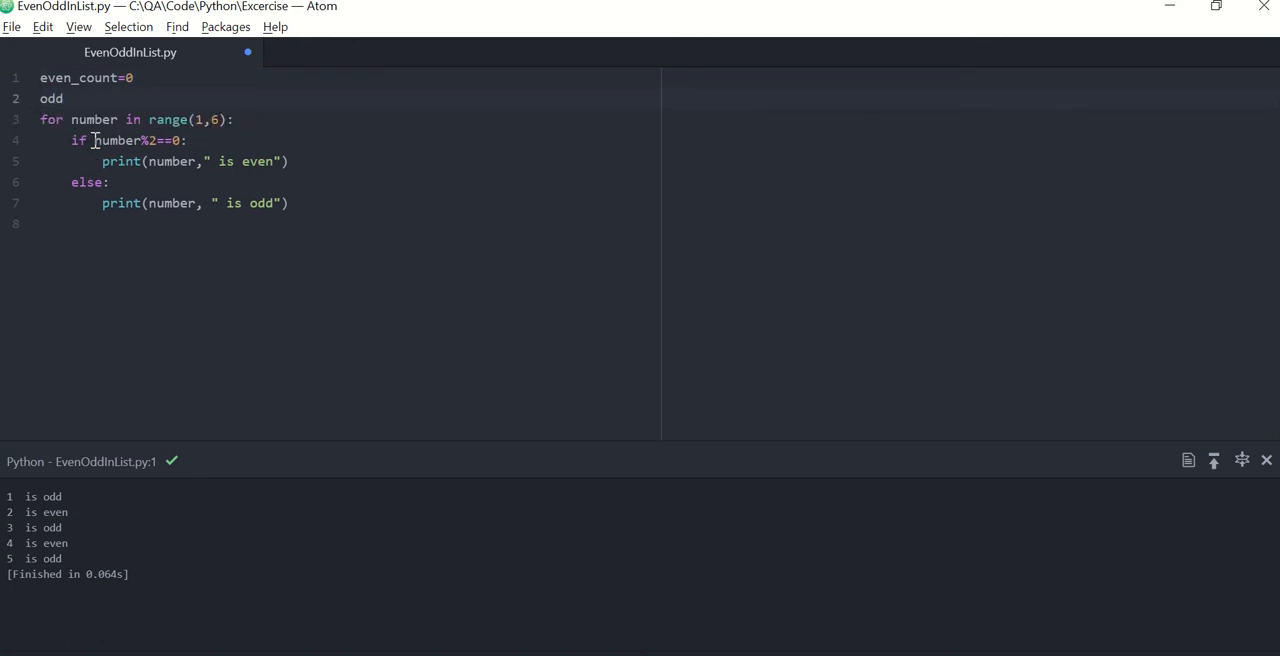
pyautogui.write('_count')
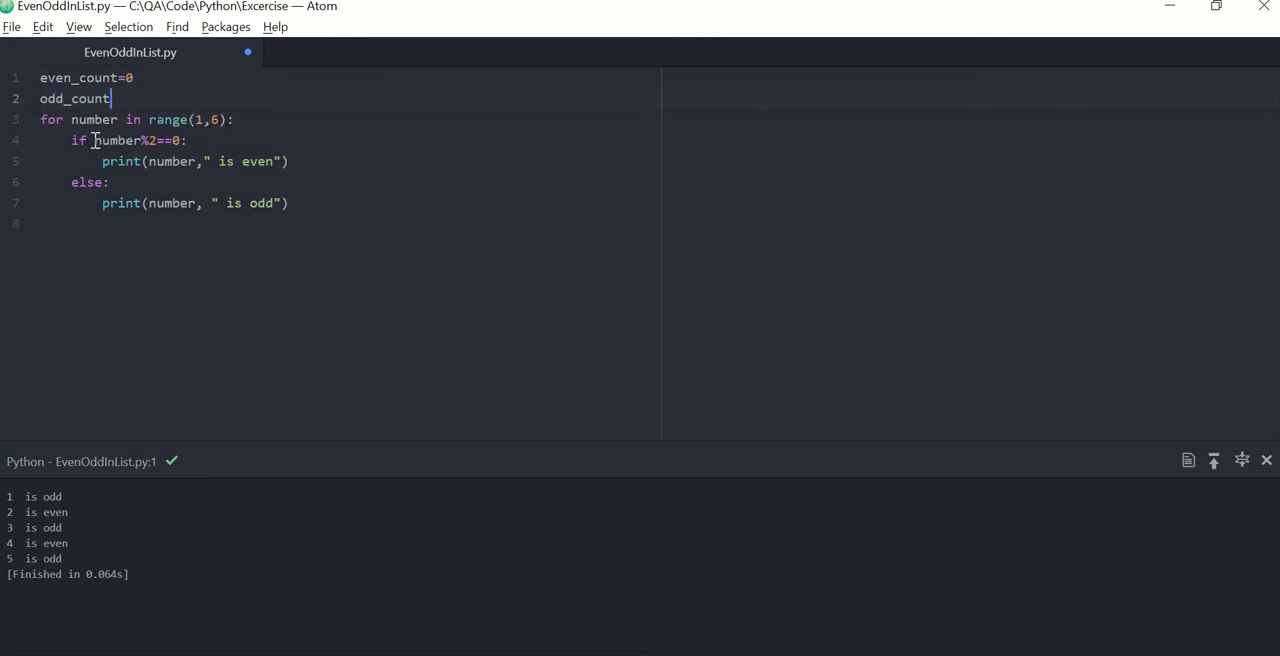
pyautogui.write('=0')
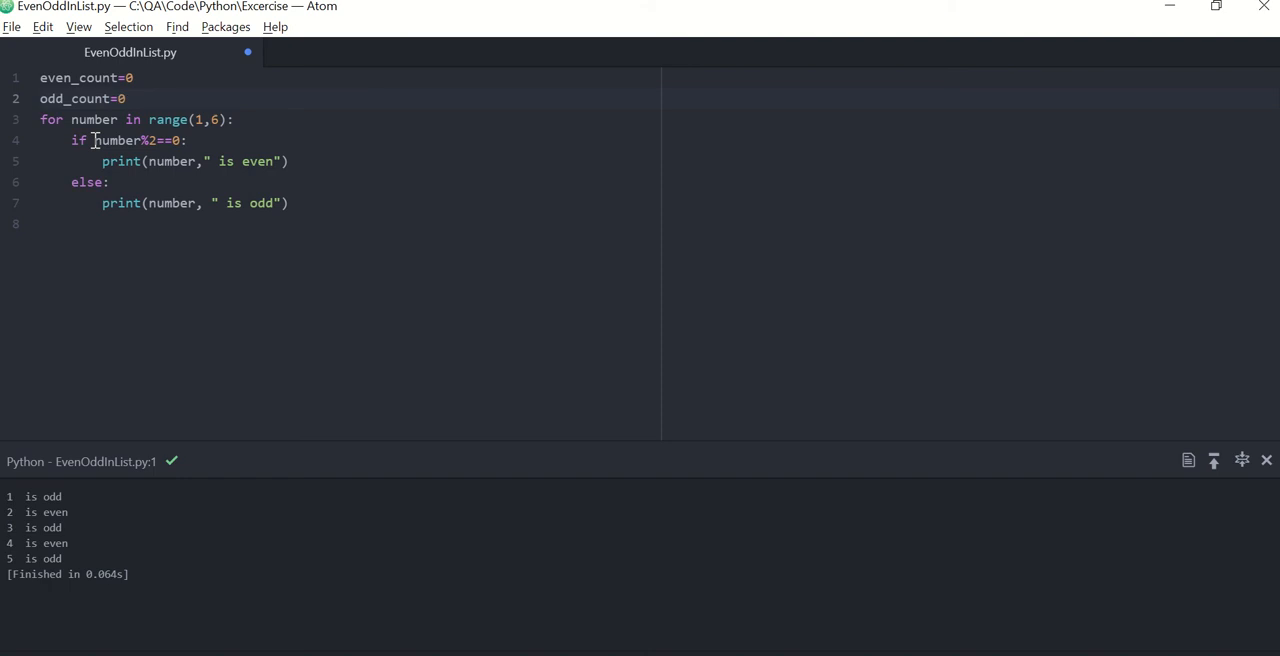
pyautogui.click(129, 98)
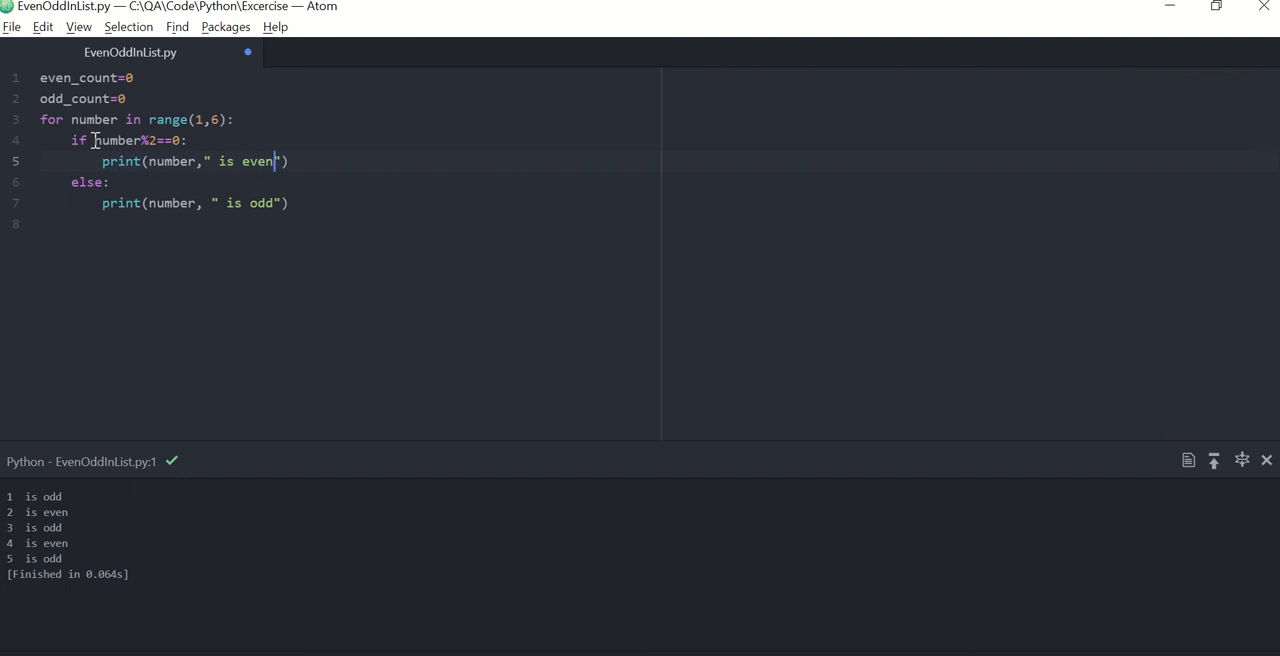
# Add even_count=even_count+1 to the even branch and odd_count=odd_count+1 to the else branch
pyautogui.press('Enter')
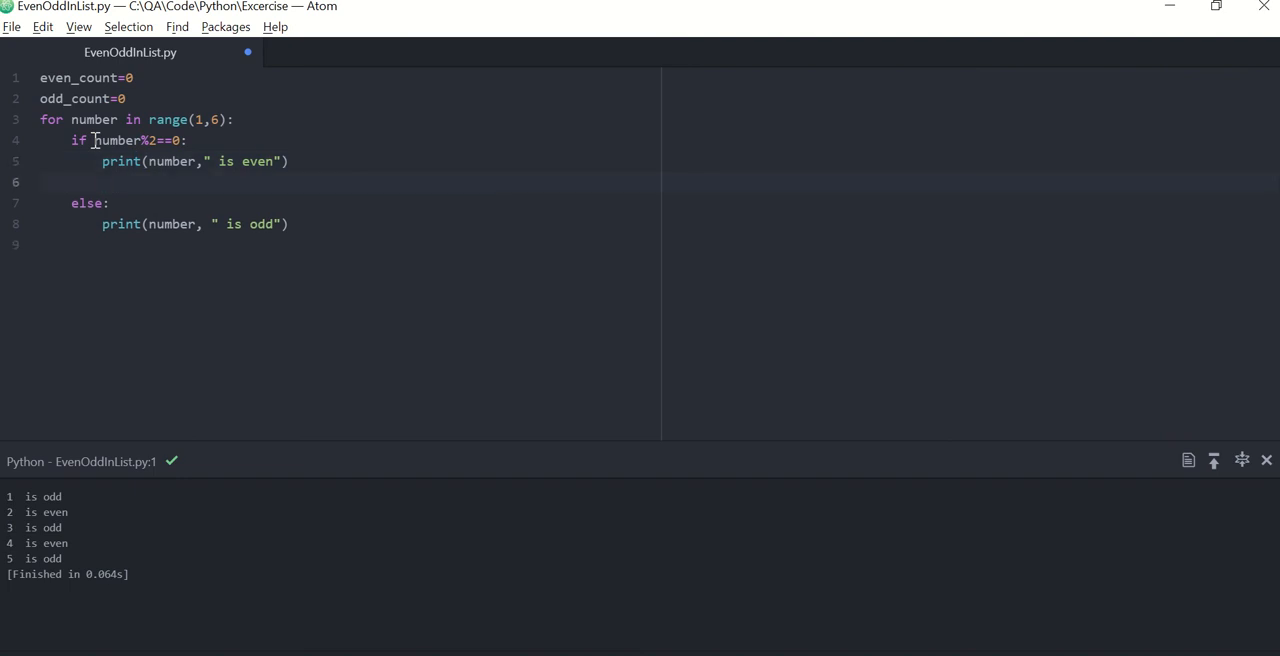
pyautogui.write('enve')
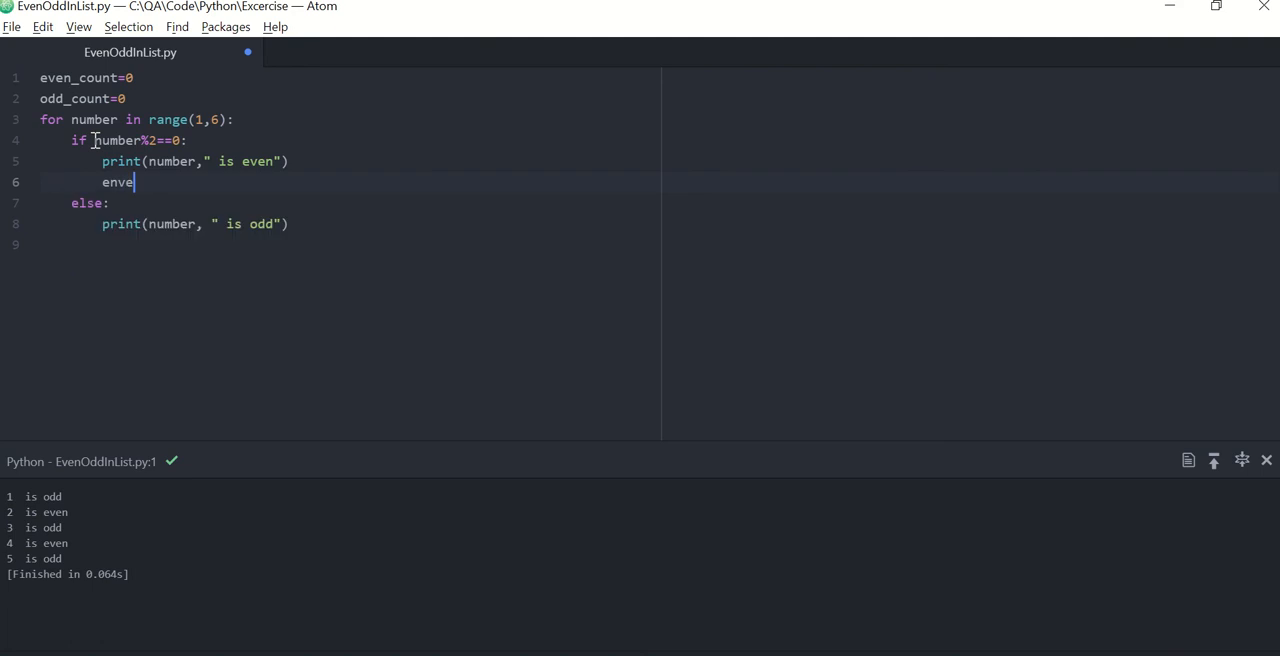
pyautogui.press('BackSpace')
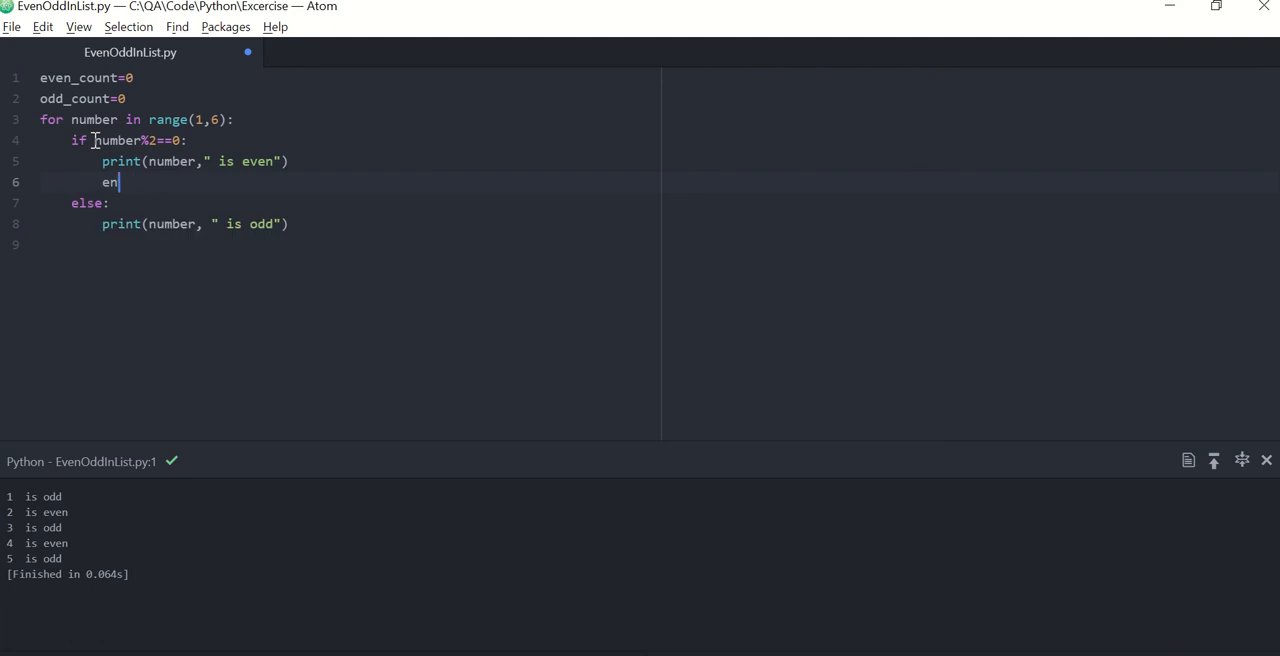
pyautogui.write('ven_count=')
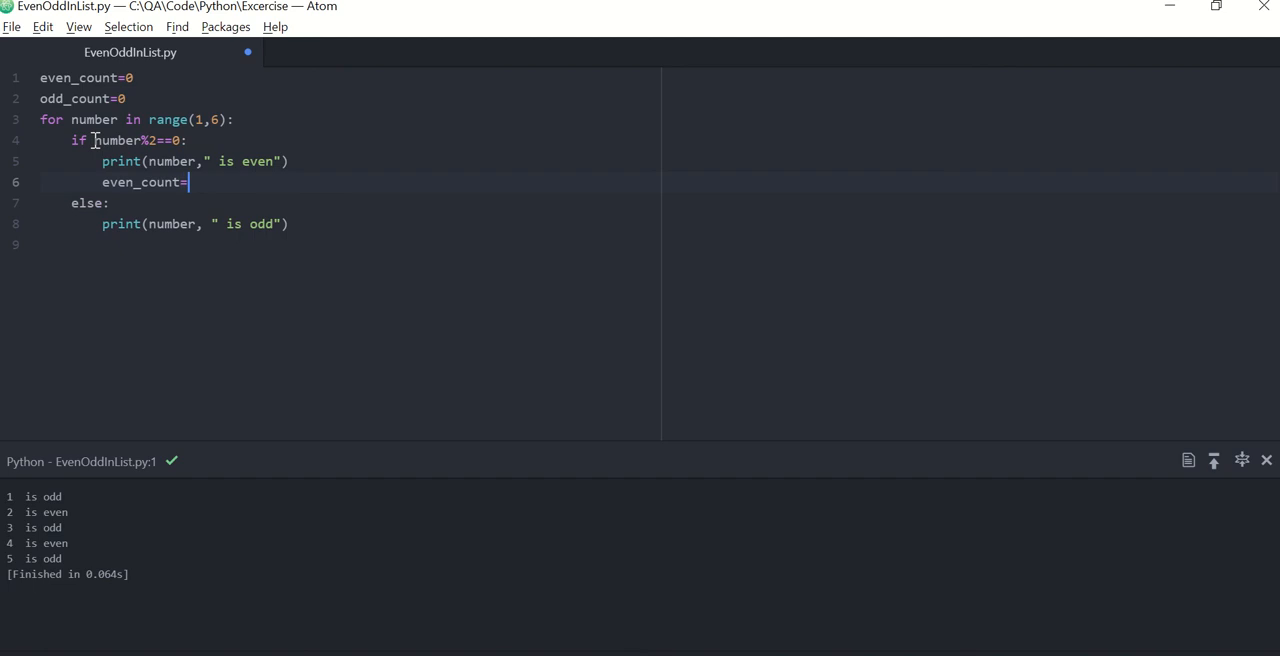
pyautogui.write('even_count')
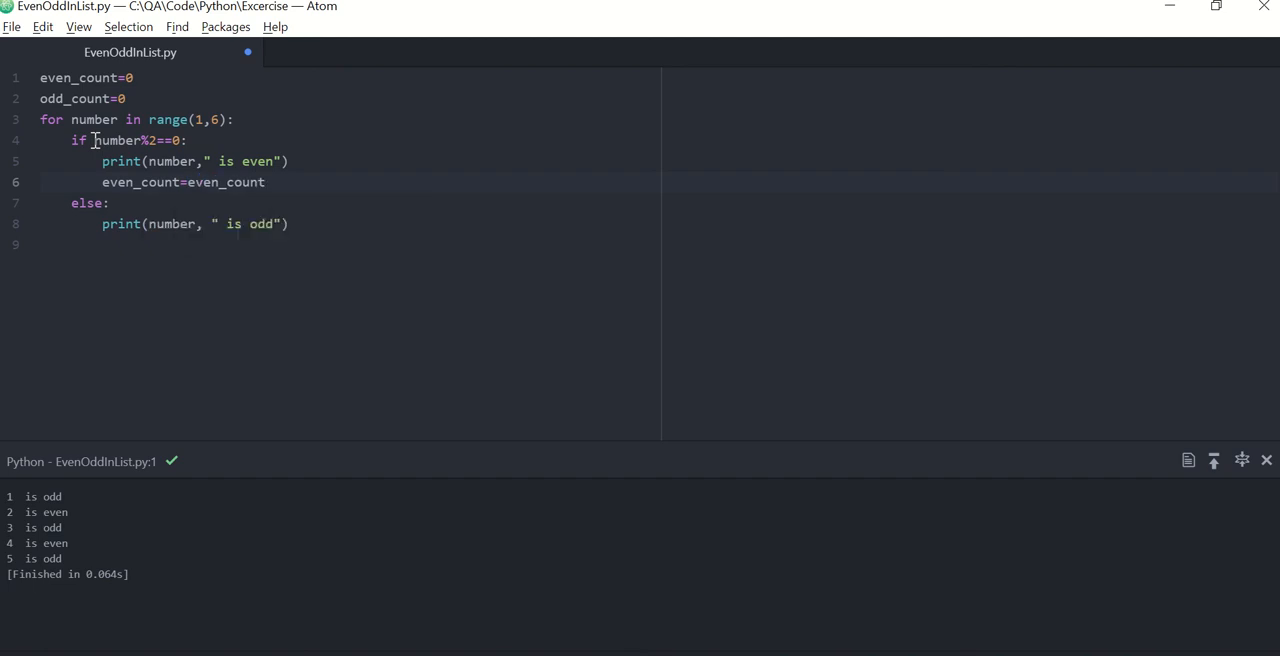
pyautogui.write('+1')
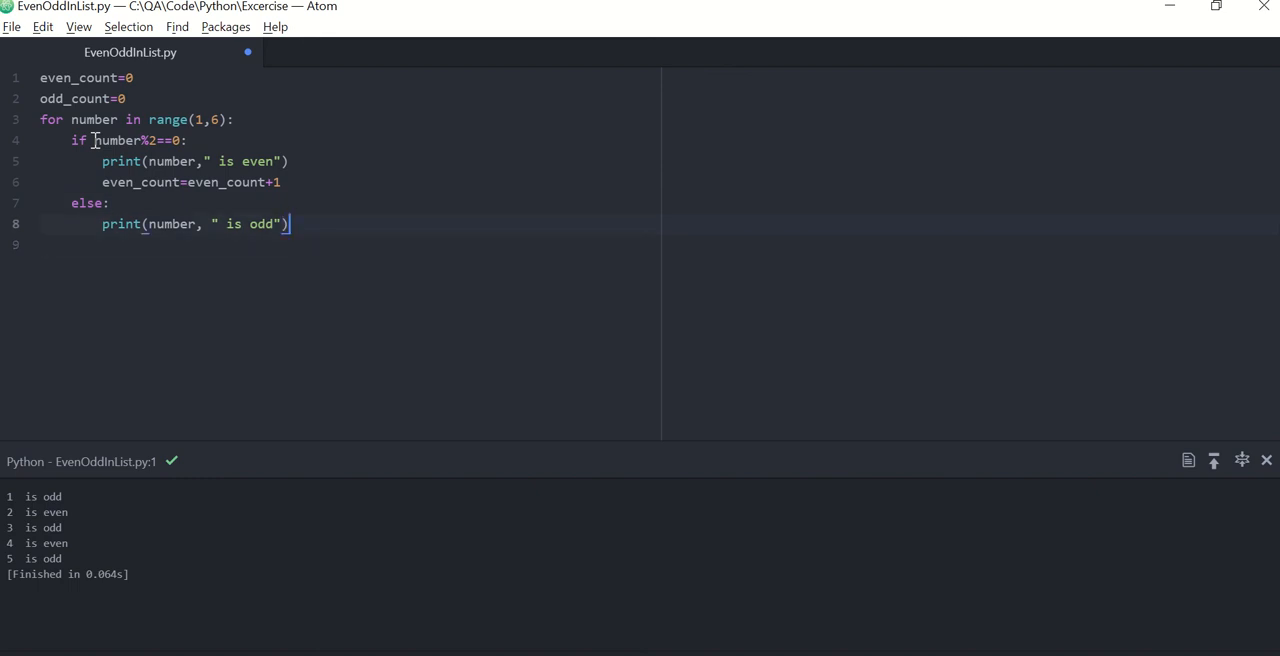
pyautogui.press('Enter')
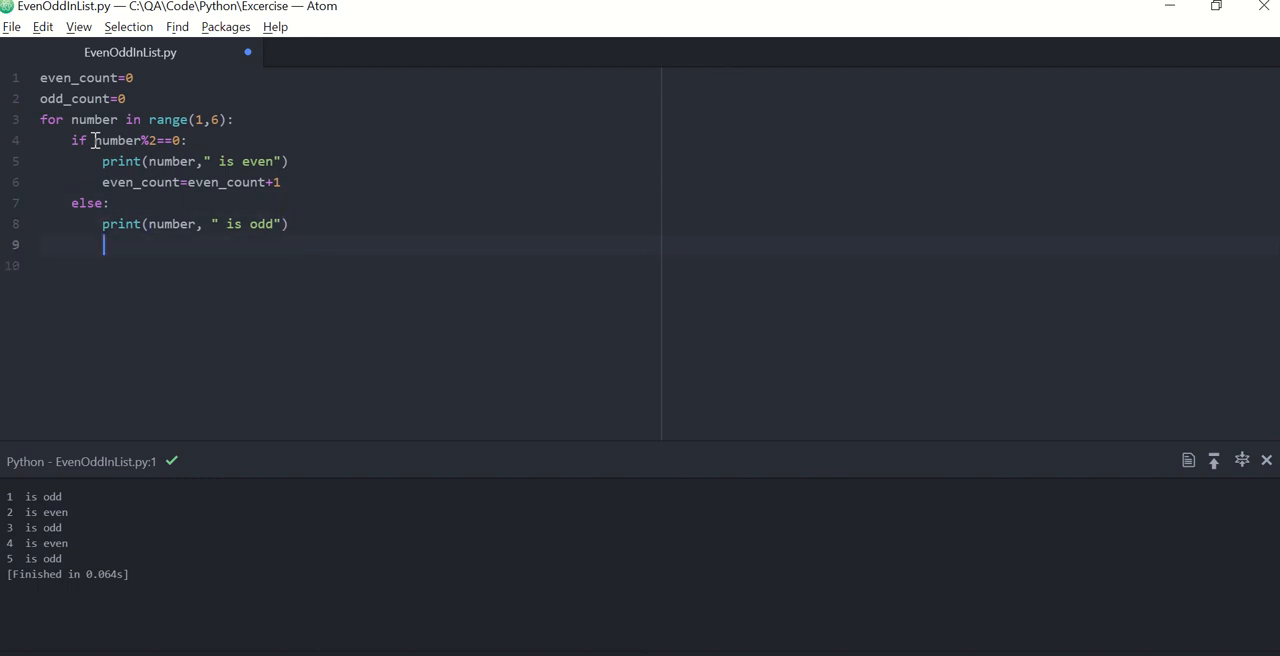
pyautogui.write('odd_count')
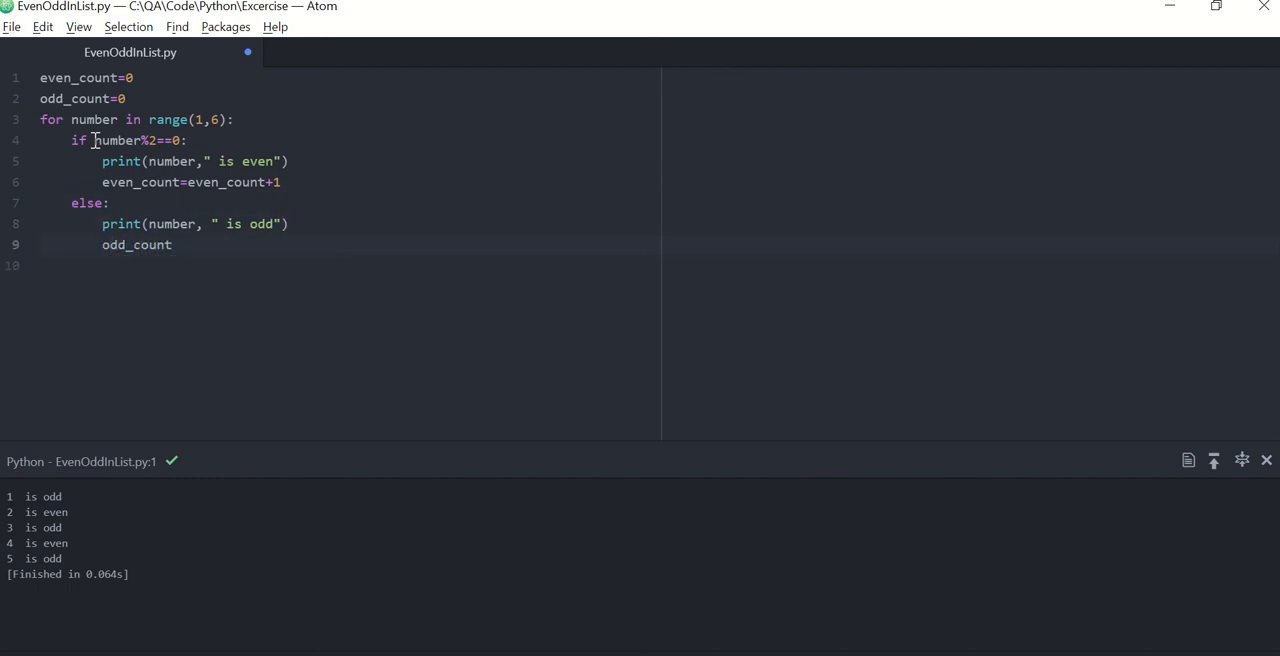
pyautogui.write('=odd_count+1')
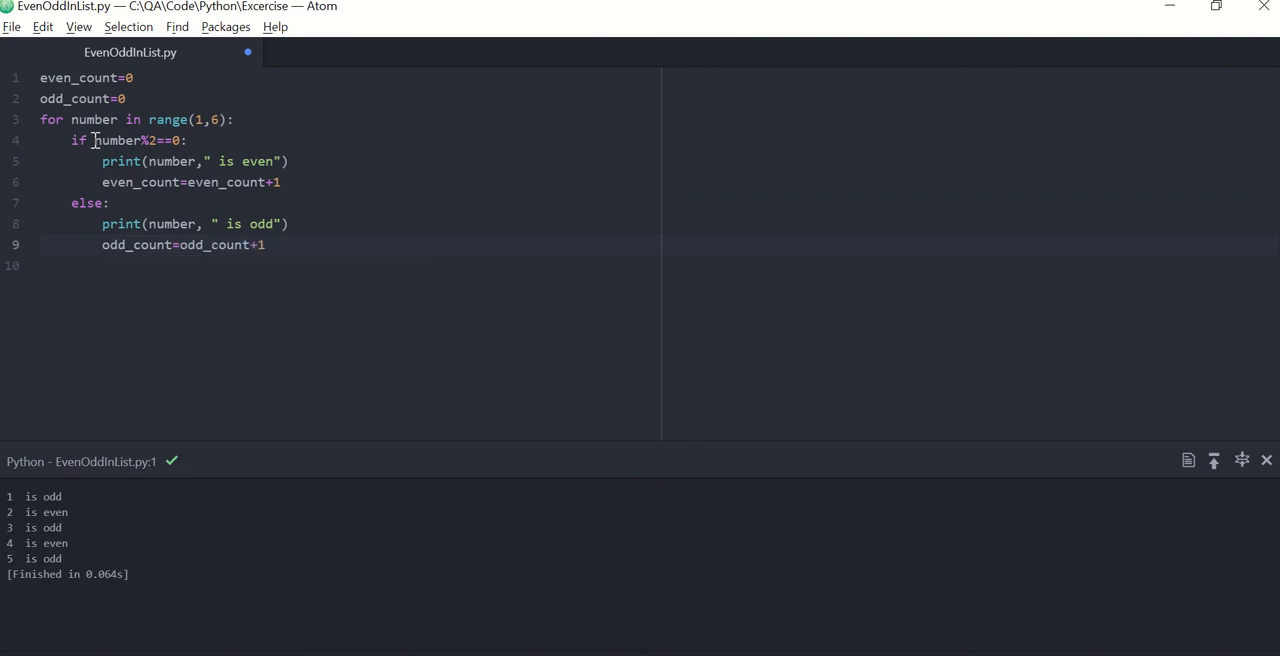
pyautogui.press('Enter')
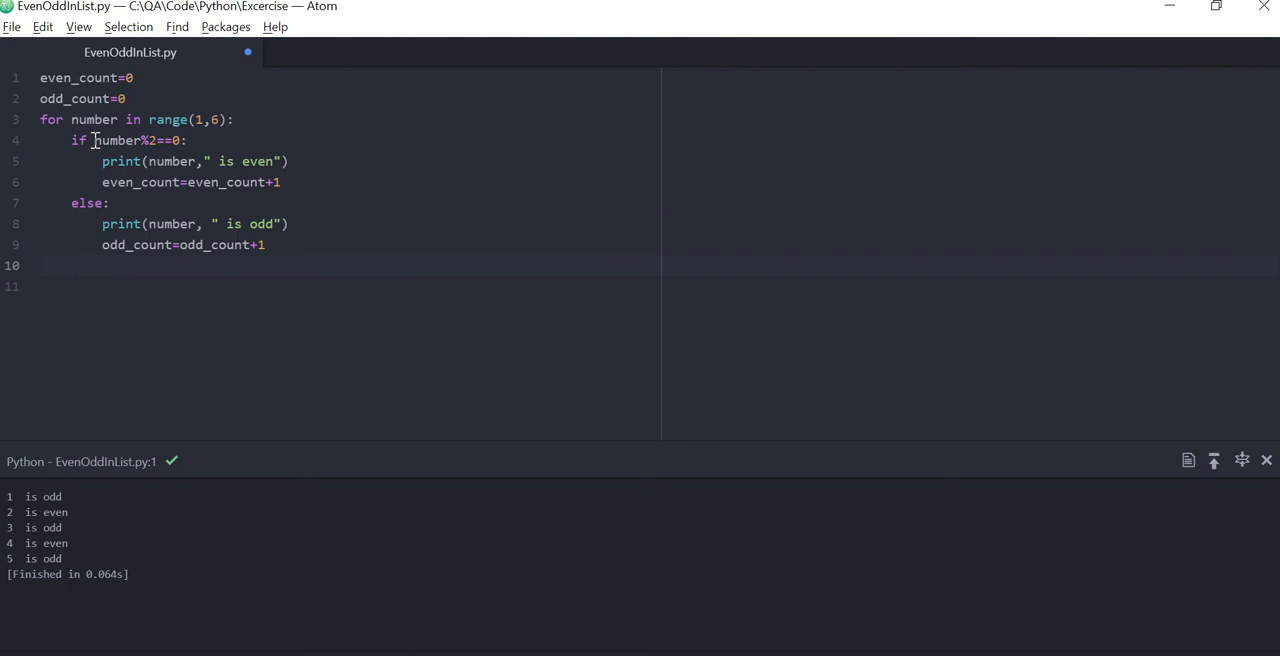
# After the loop, add print("Count of even numbers", even_count)
pyautogui.press('Enter')
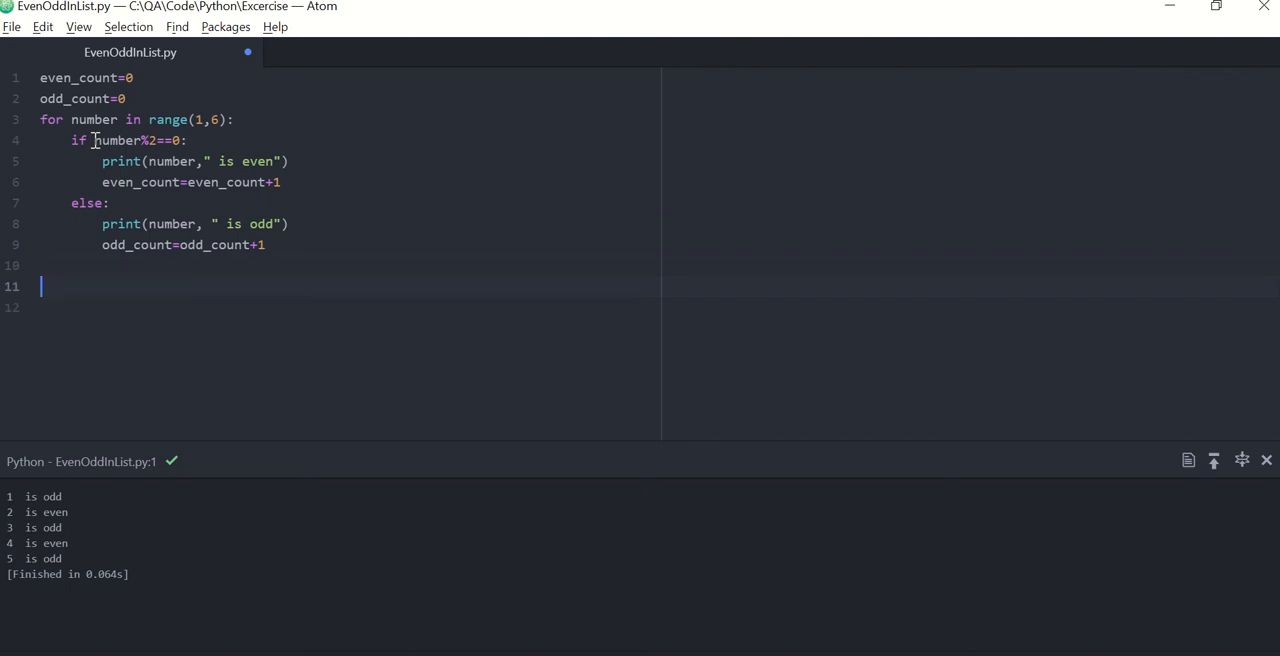
pyautogui.write('print')
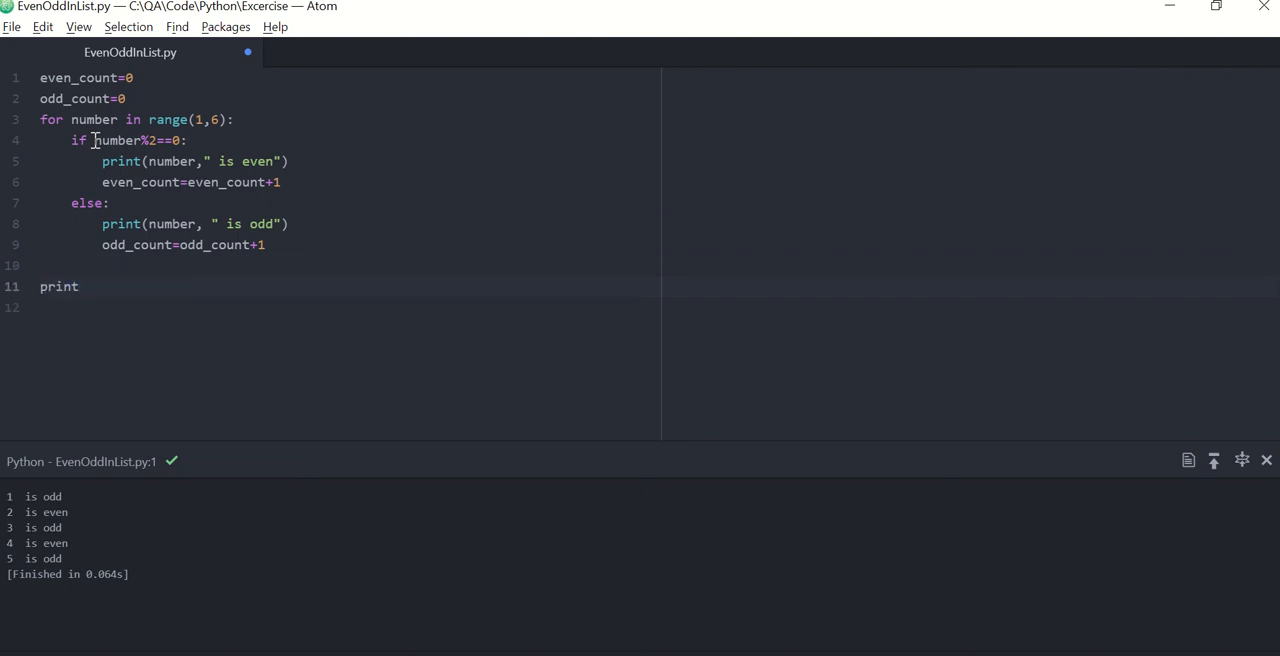
pyautogui.write('()')
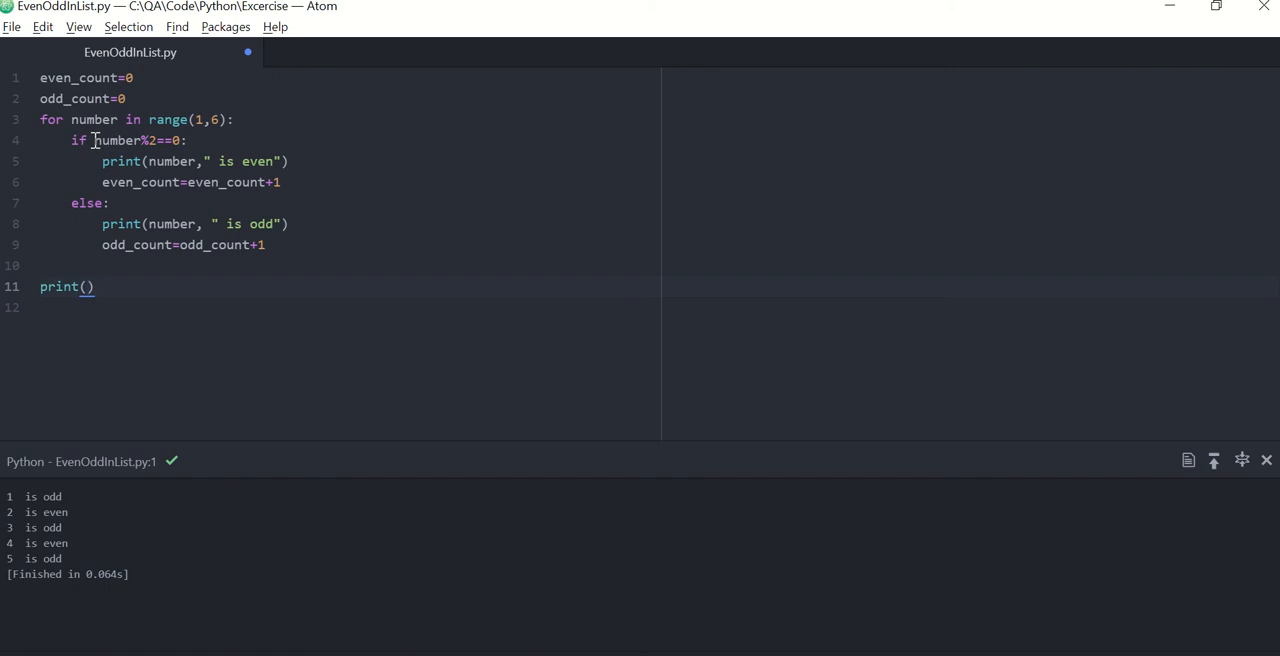
pyautogui.write('"C"')
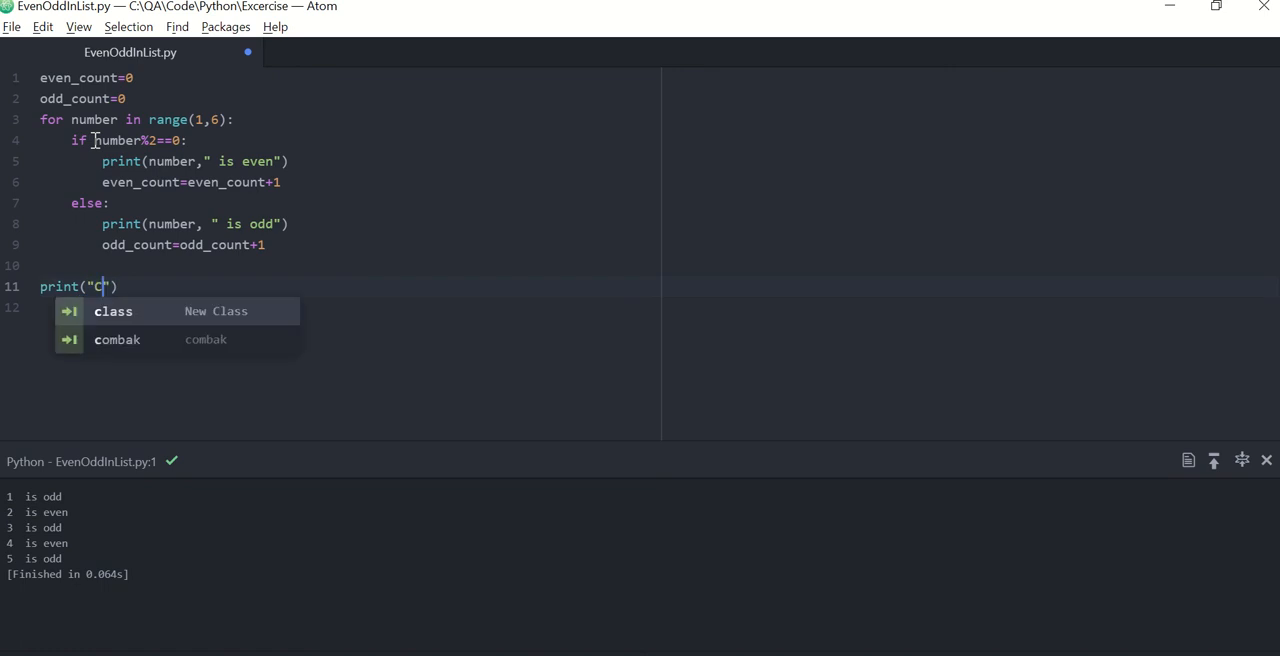
pyautogui.write('ount of')
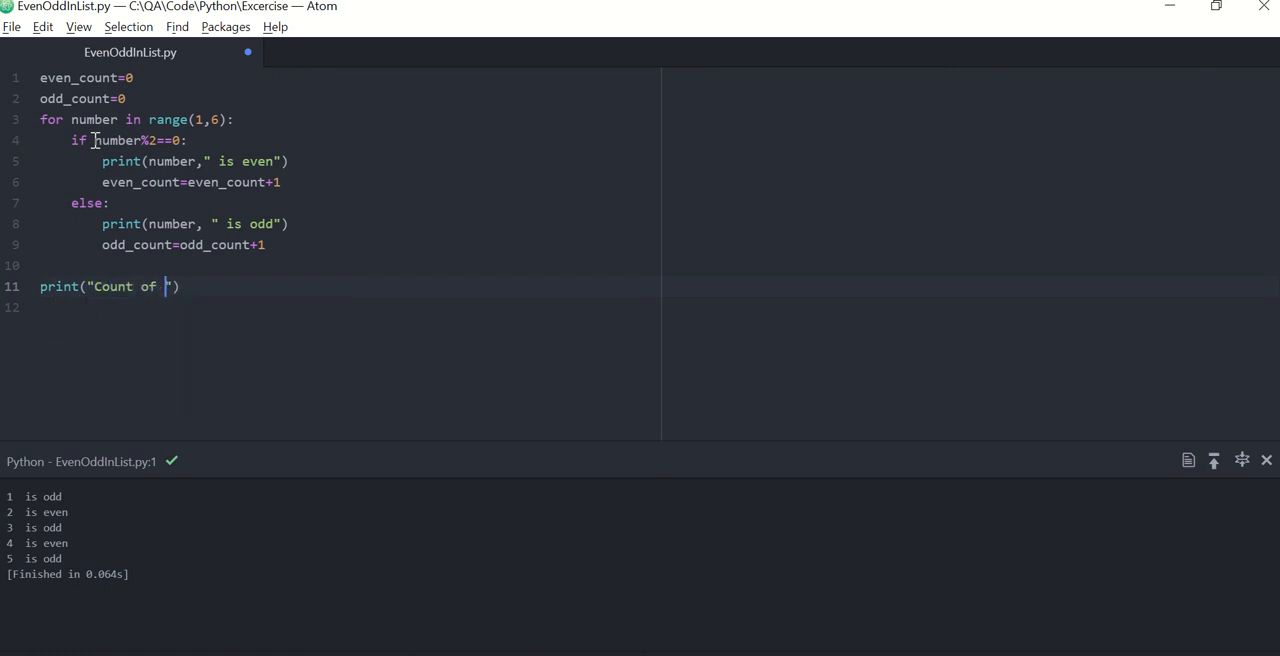
pyautogui.write('even')
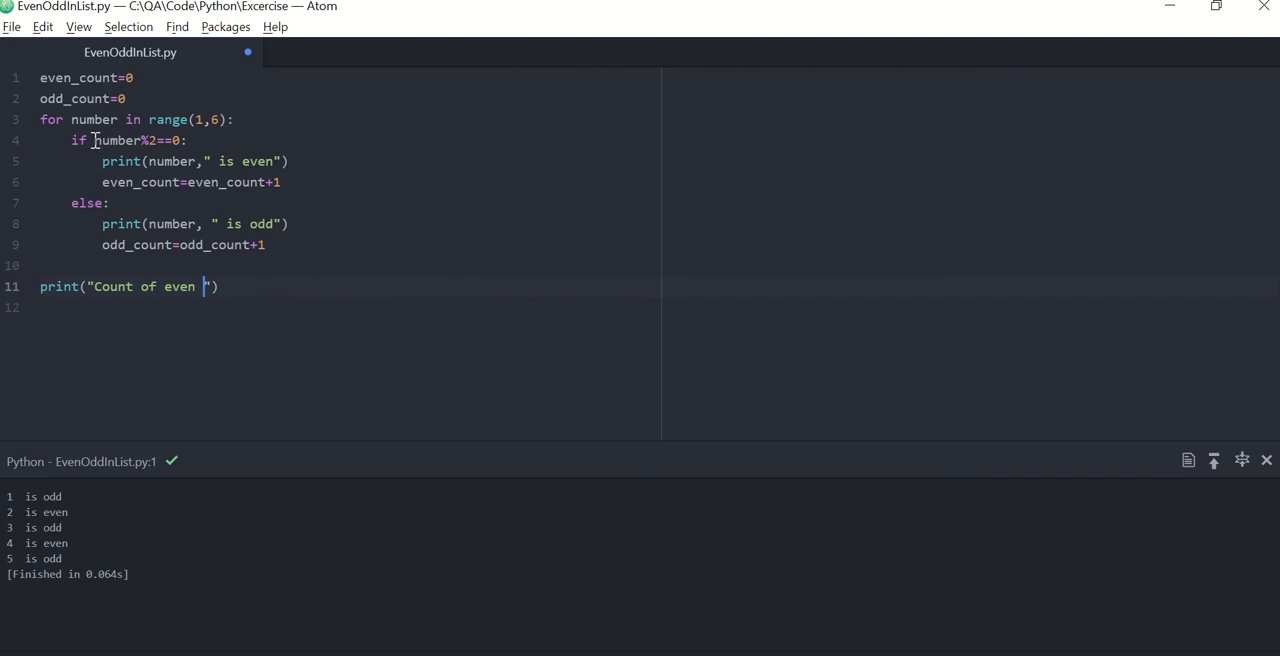
pyautogui.write('numbers')
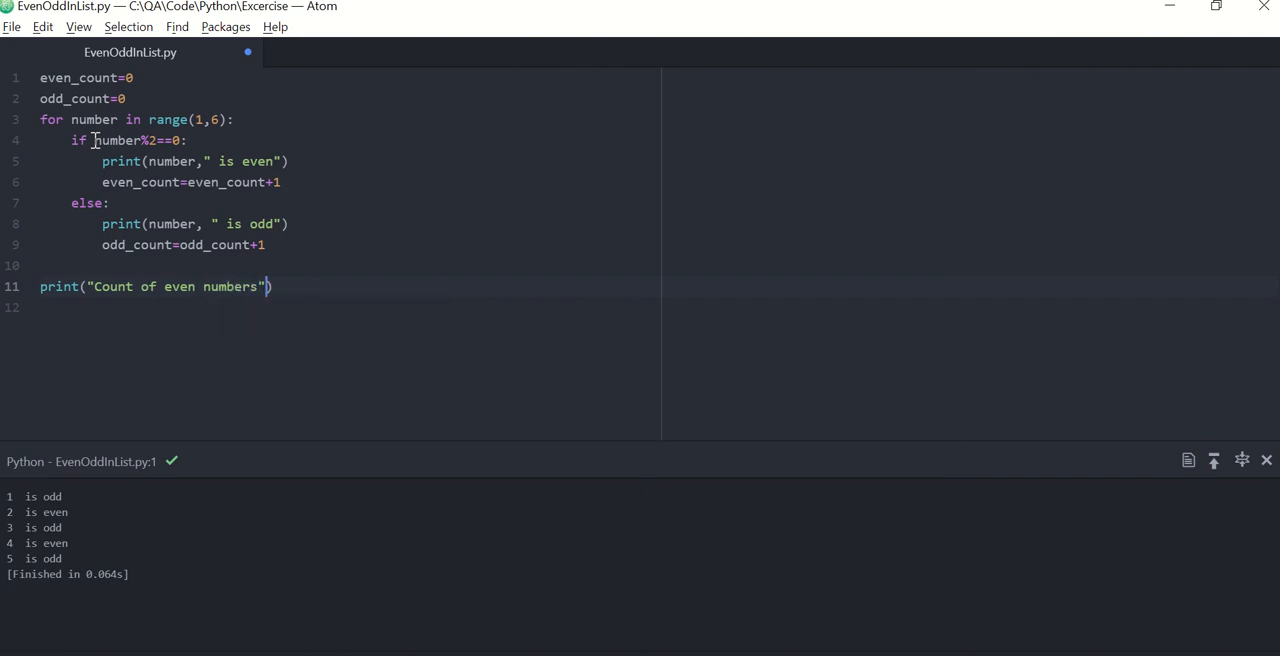
pyautogui.write(',')
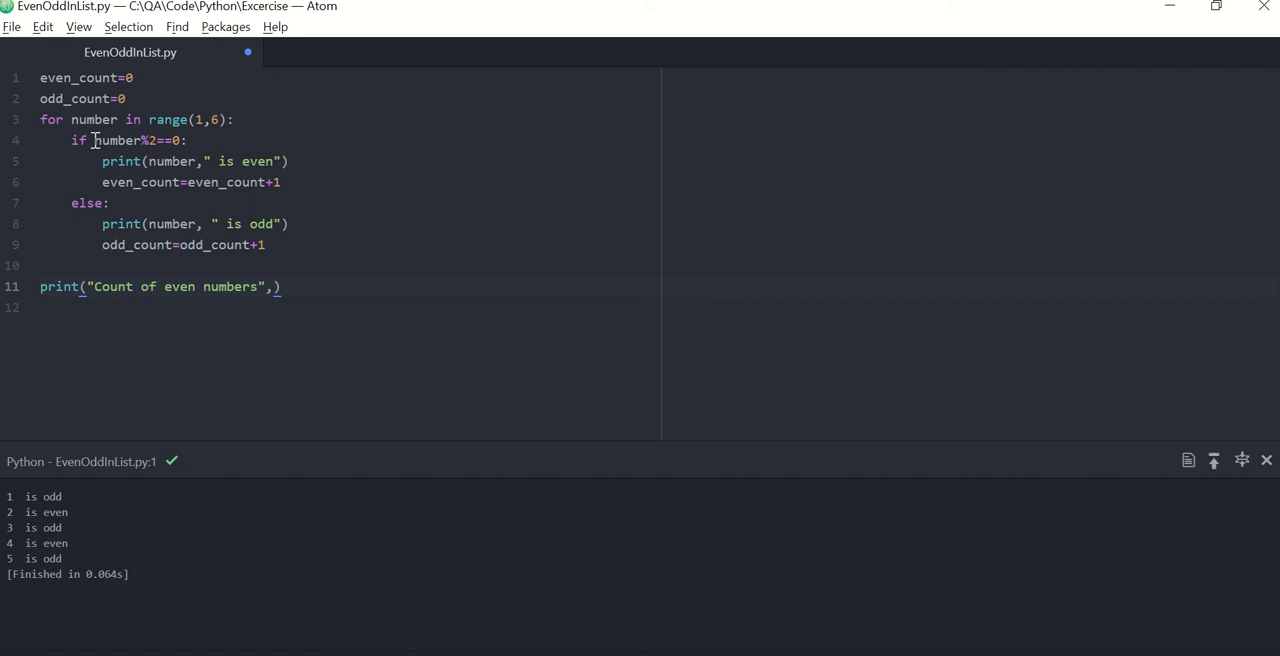
pyautogui.write('e')
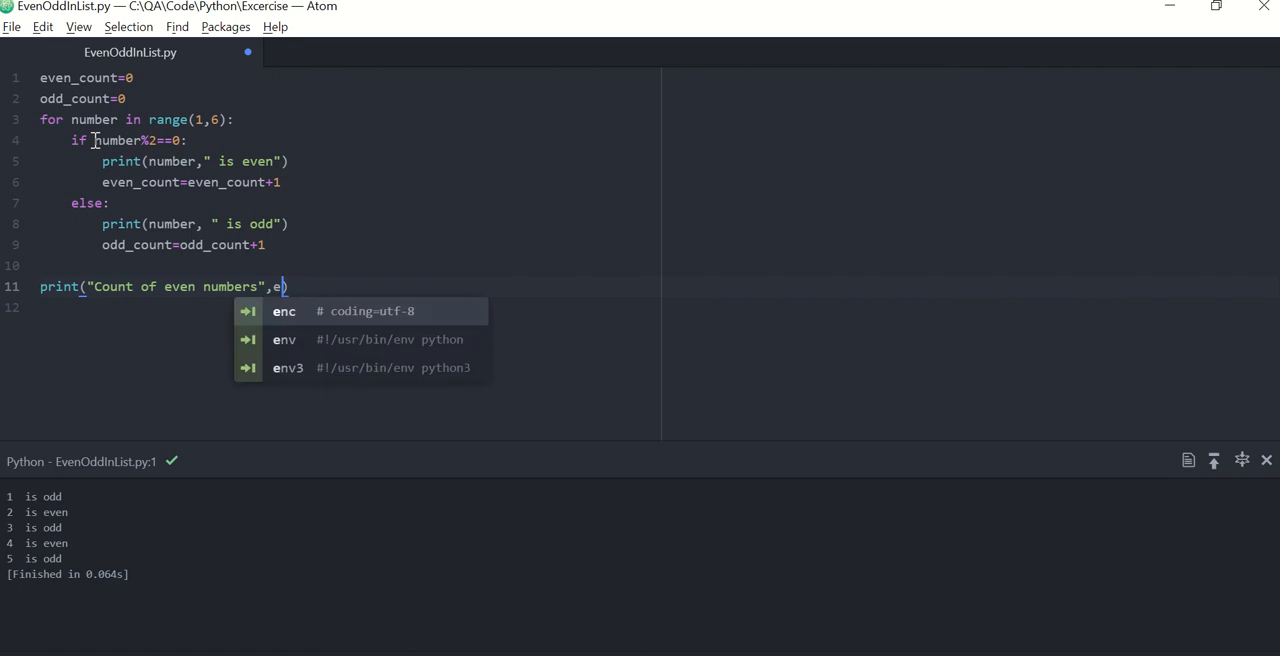
pyautogui.write('ven_count')
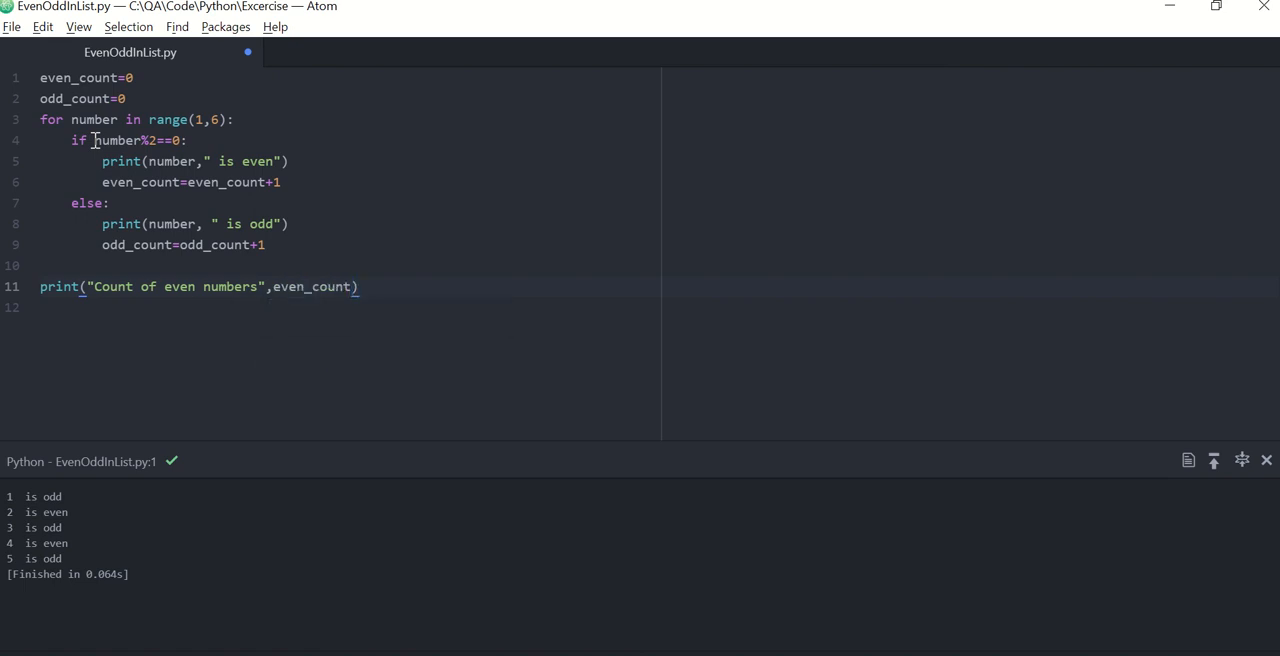
# Duplicate that print line as one reporting odd numbers with odd_count
pyautogui.click(358, 287)
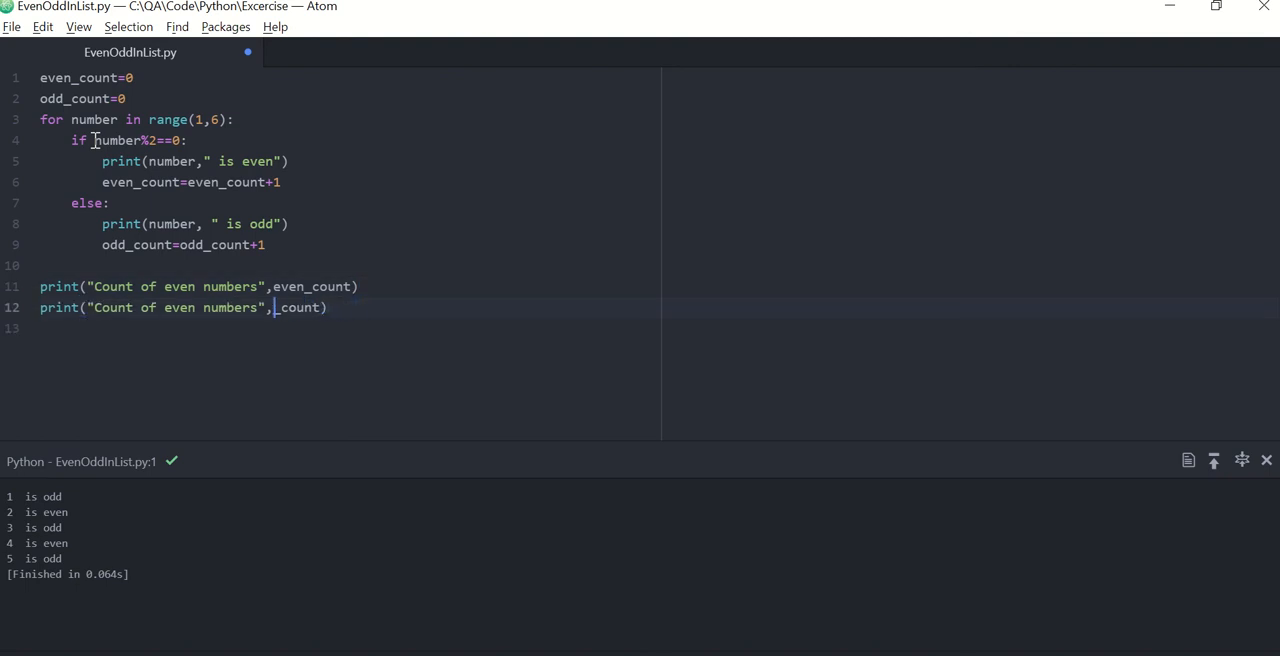
pyautogui.write('odd')
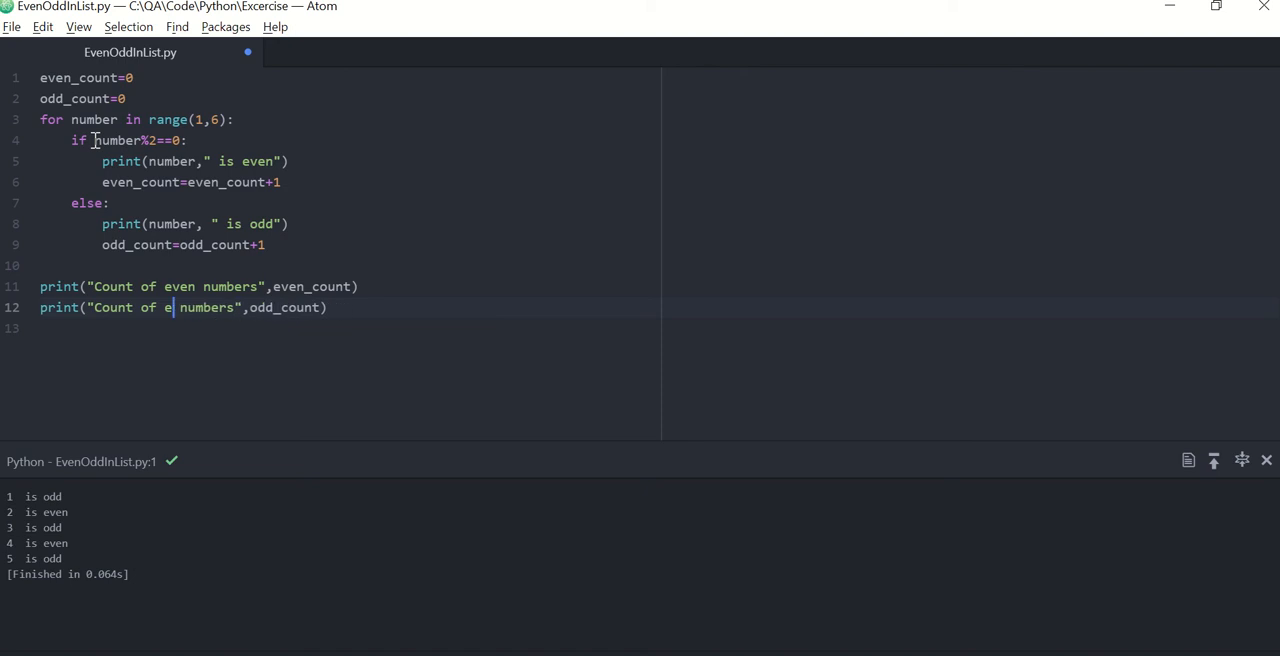
pyautogui.write('dd')
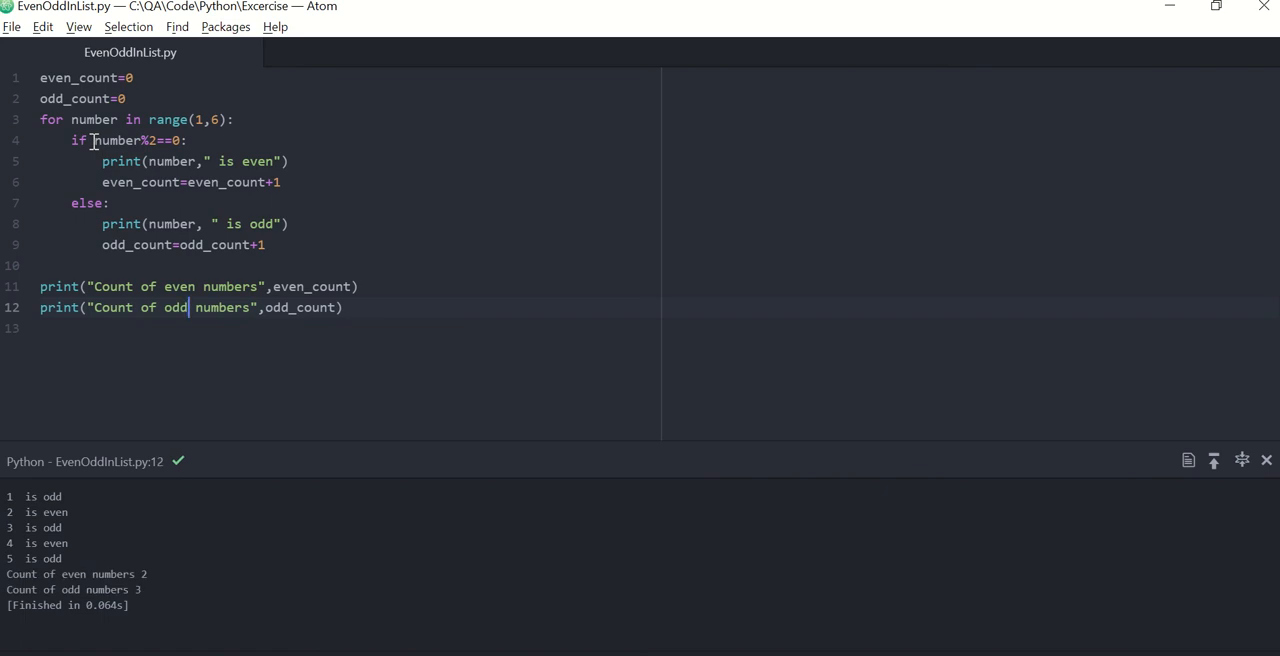
pyautogui.moveTo(122, 618)
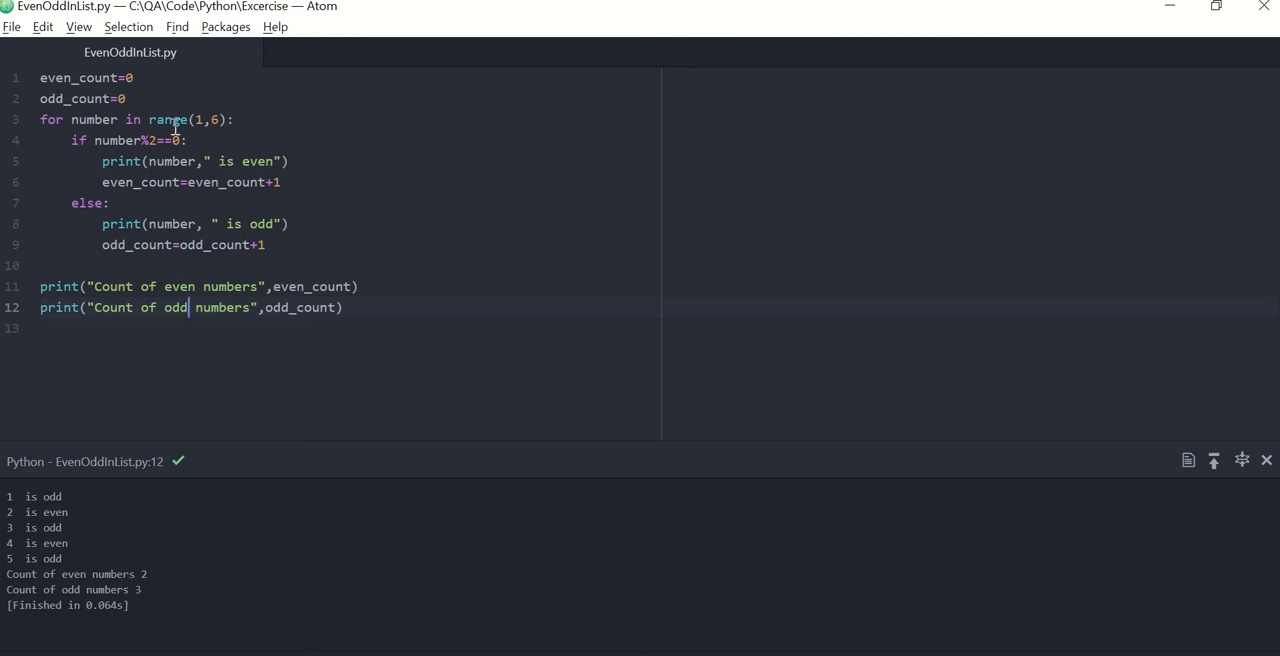
pyautogui.moveTo(201, 75)
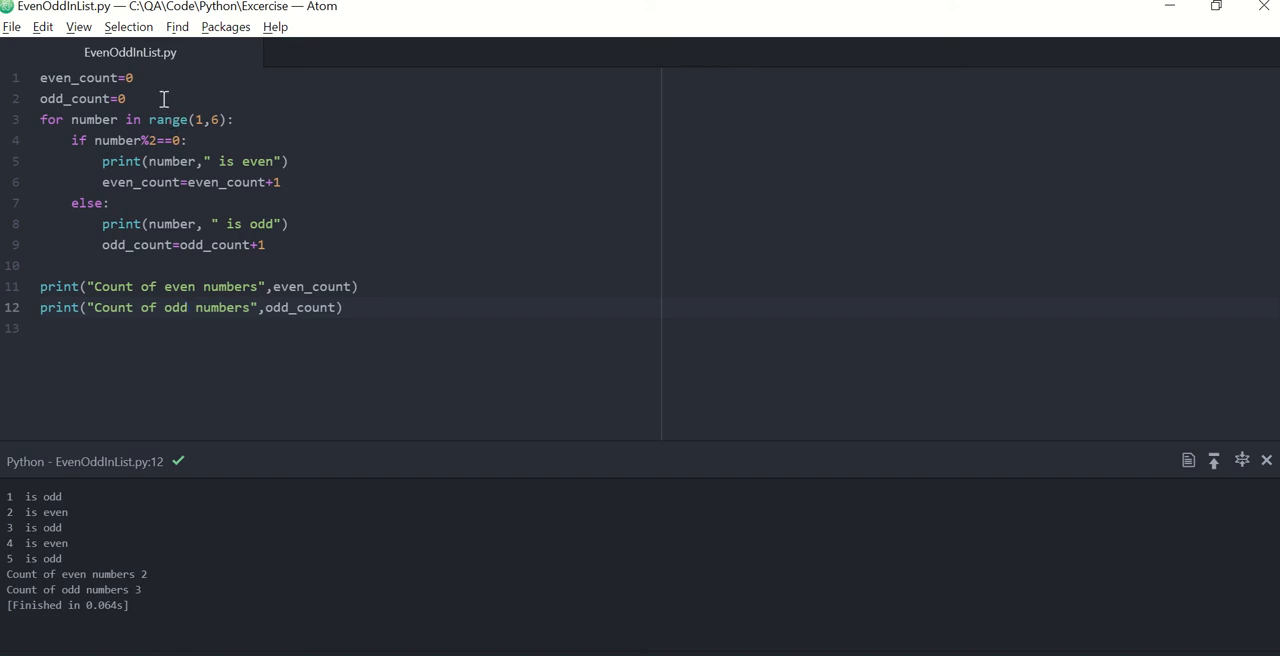
# Define list=[1,2,5,6,7,5] below the counters and loop over list instead of range(1,6)
pyautogui.press('Enter')
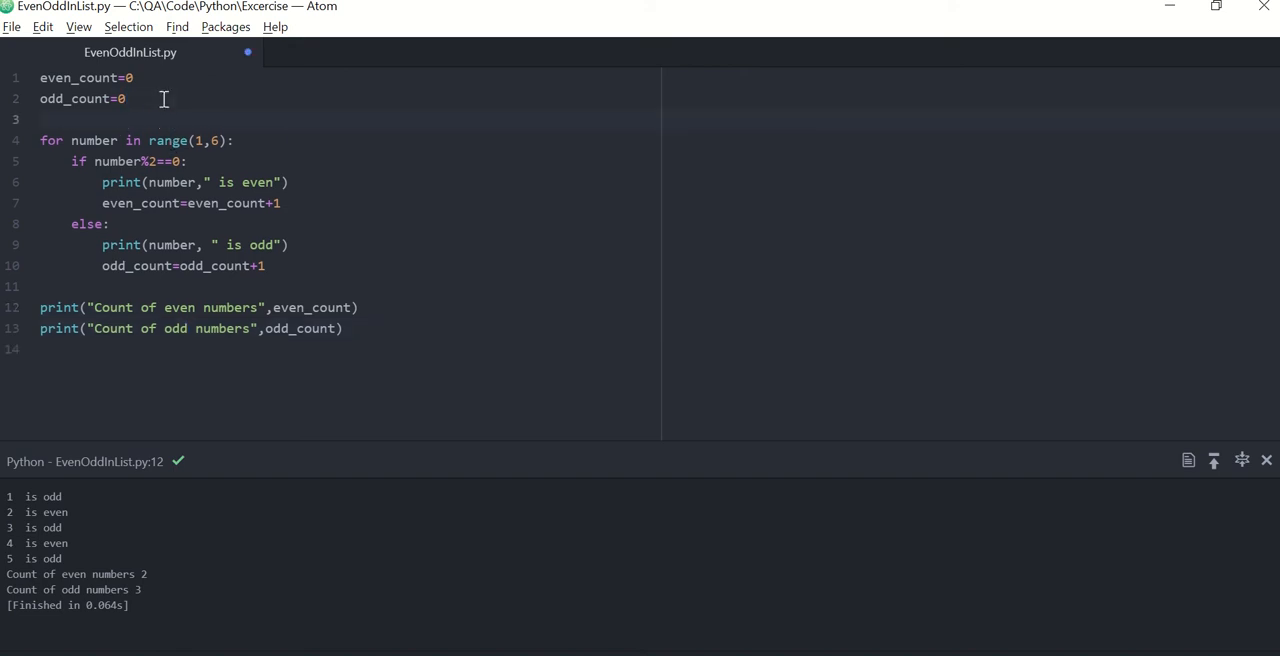
pyautogui.write('list')
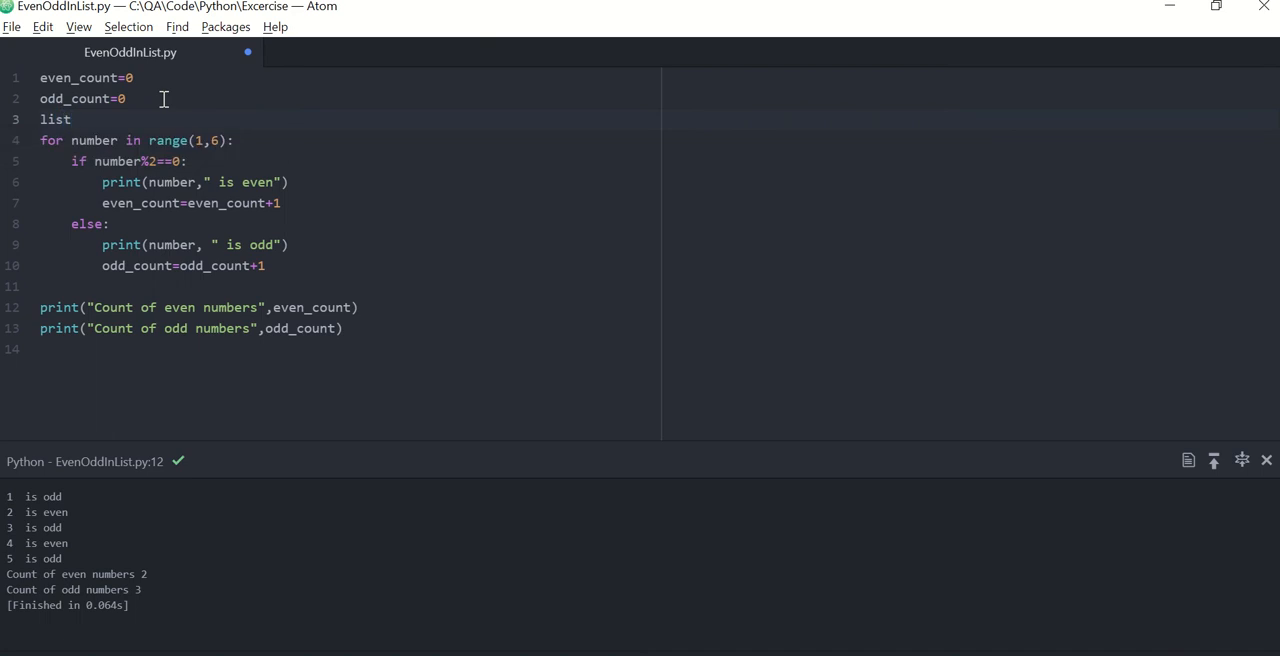
pyautogui.write('=')
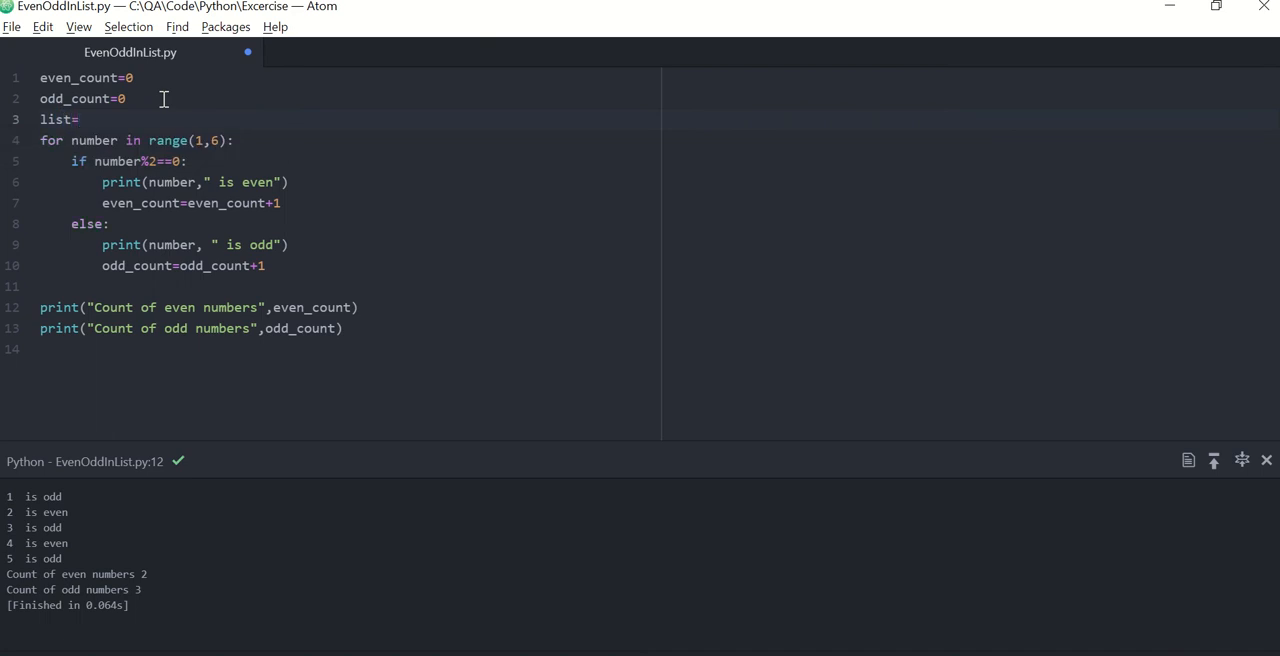
pyautogui.write('[]')
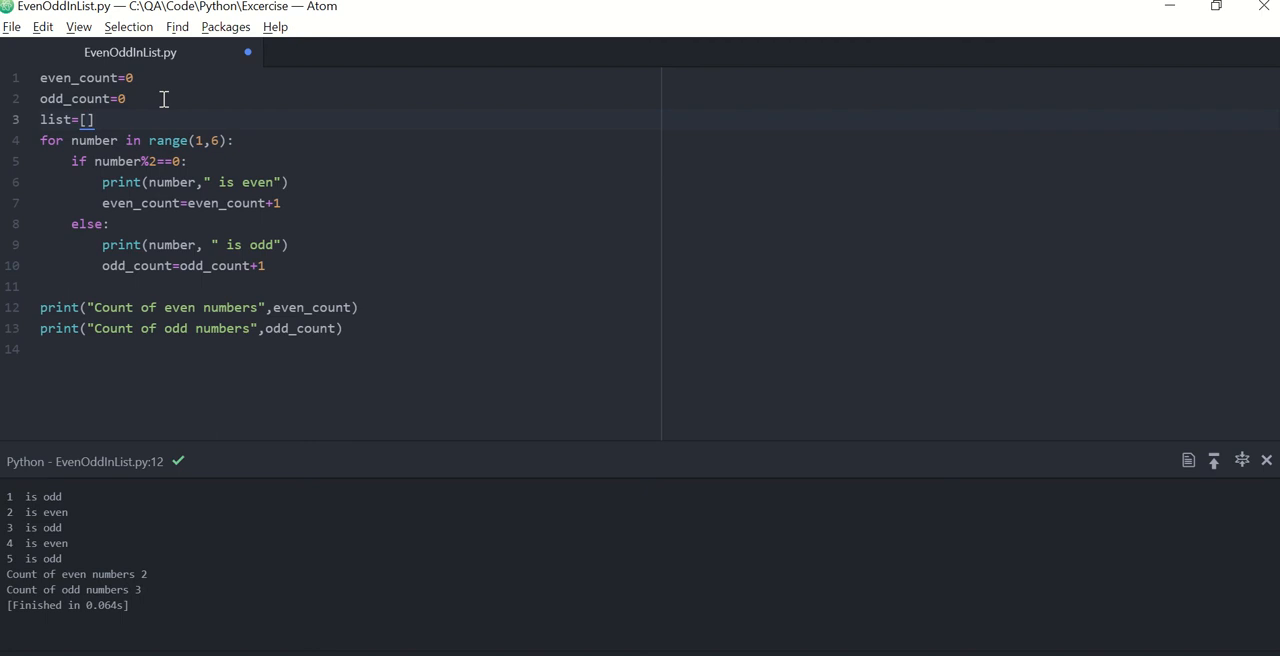
pyautogui.write('1,')
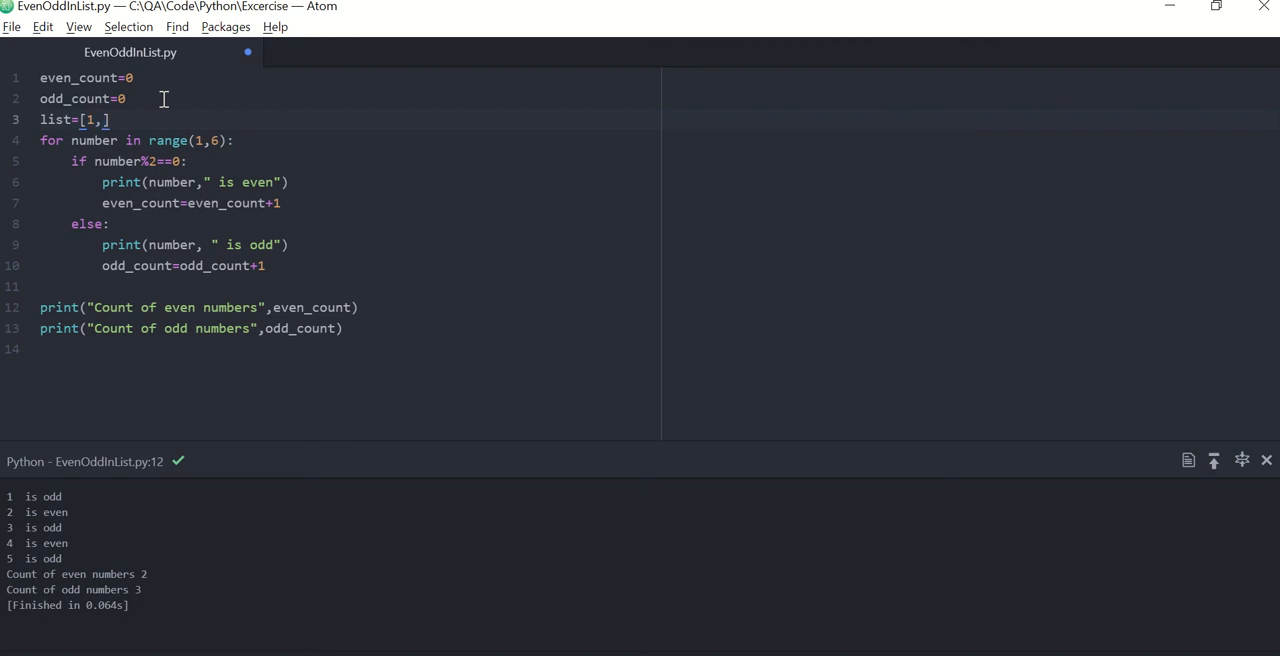
pyautogui.write('2')
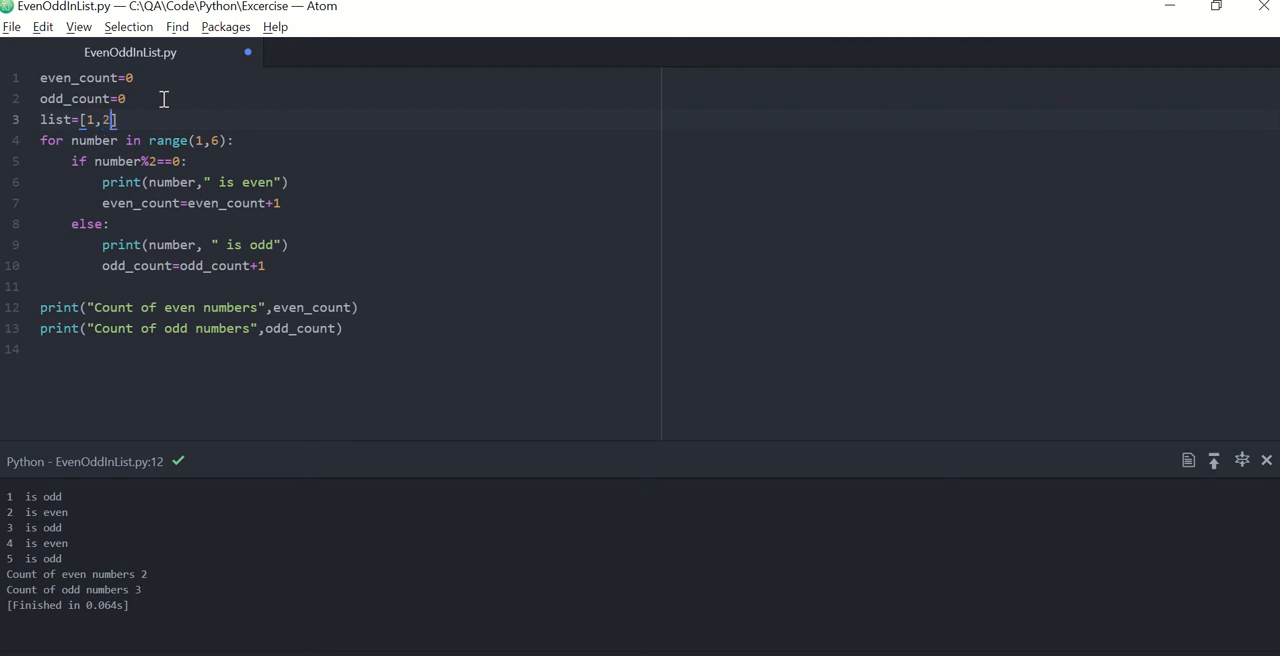
pyautogui.write(',5')
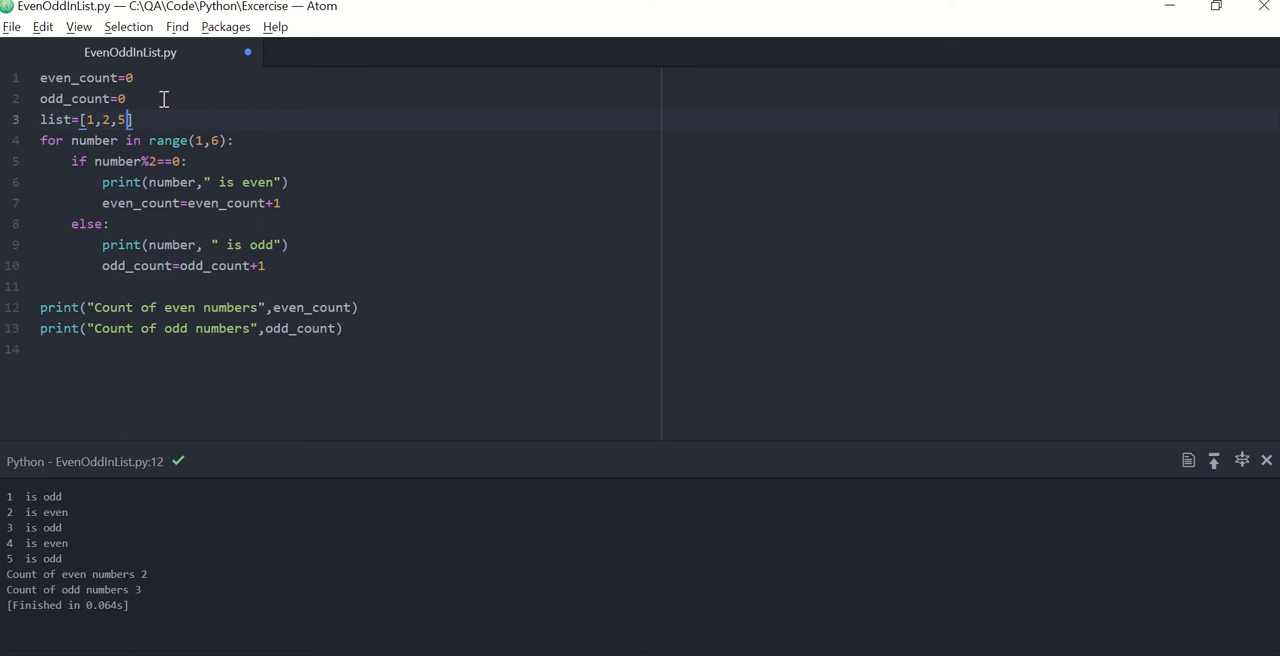
pyautogui.write('6,')
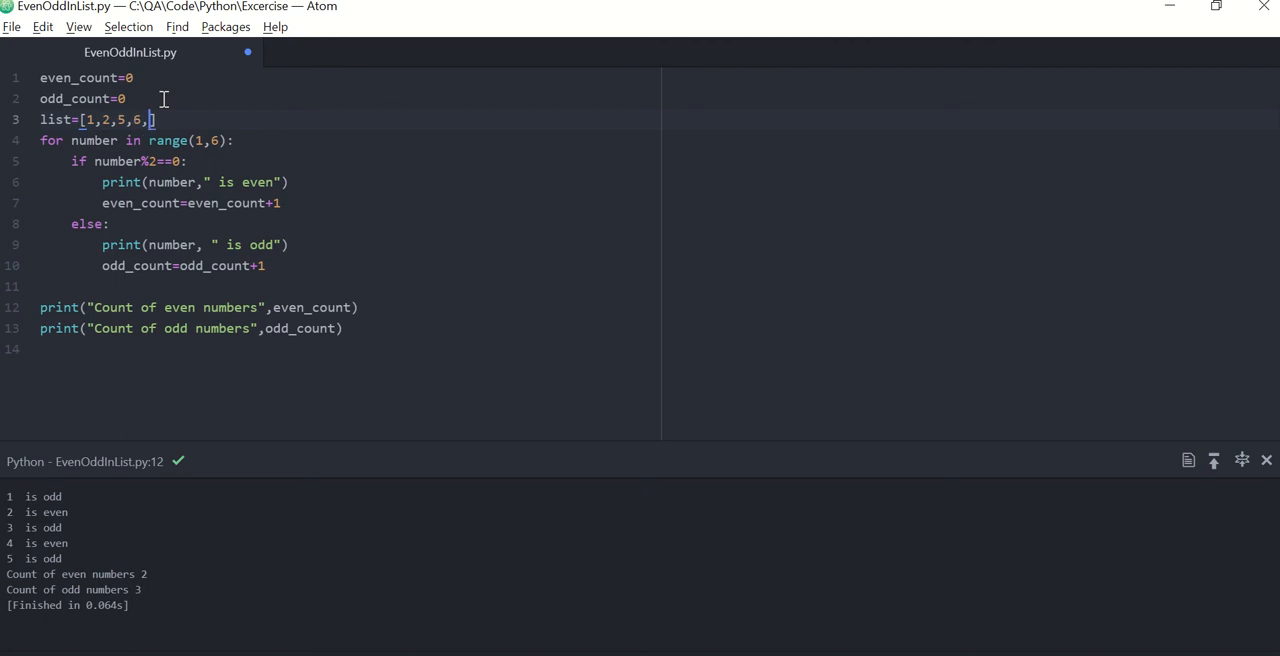
pyautogui.write('7,')
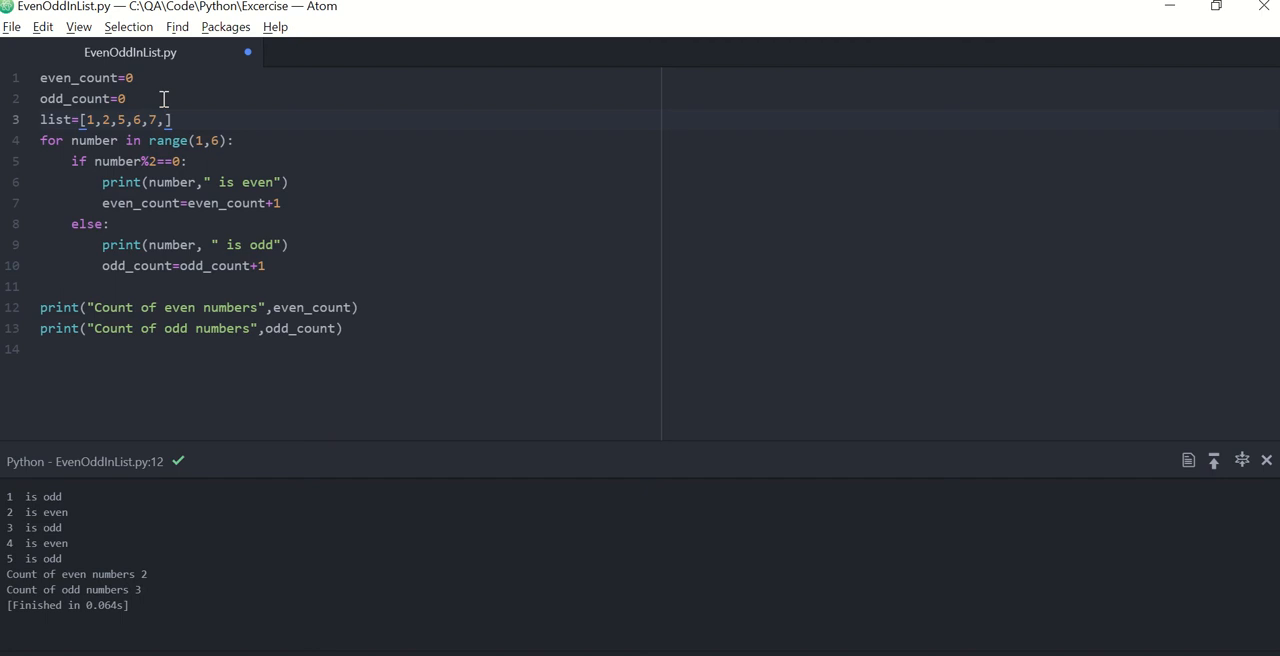
pyautogui.write('5')
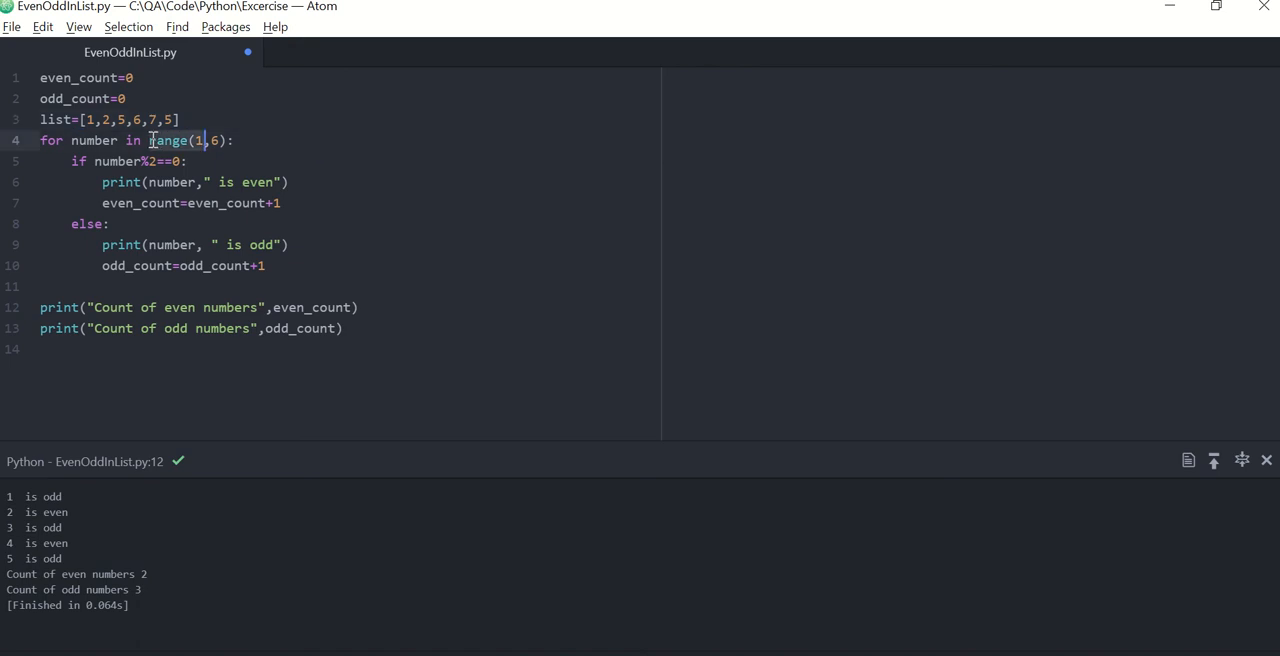
pyautogui.write('list')
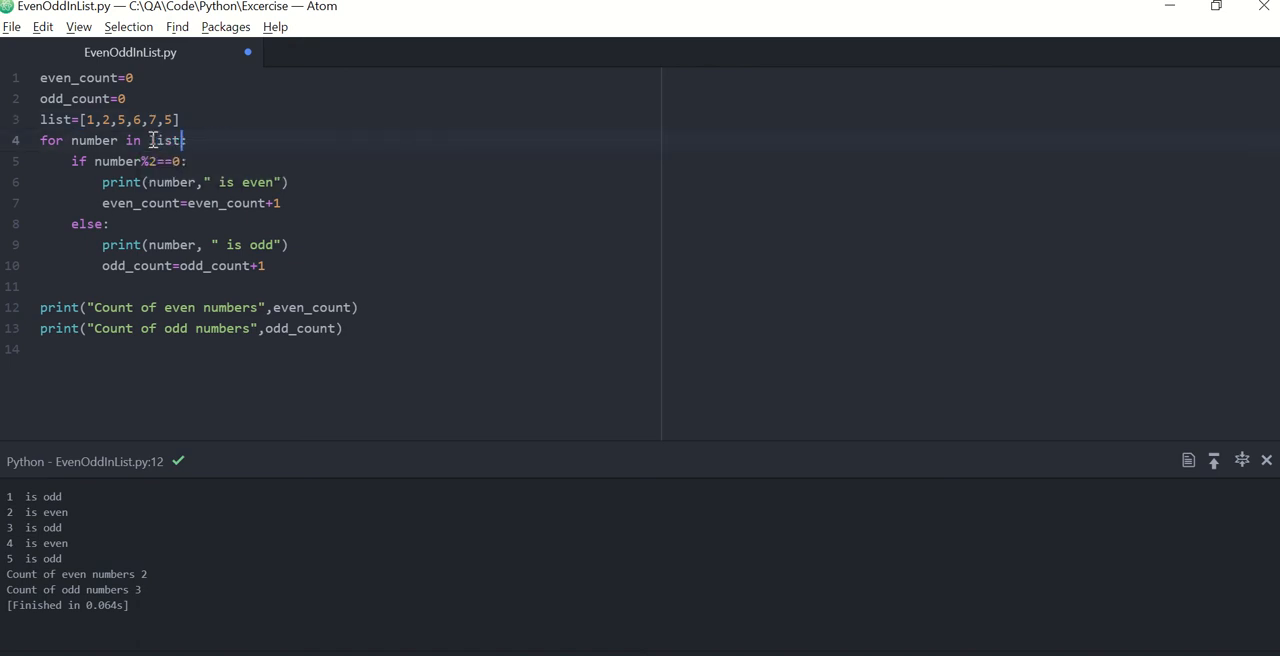